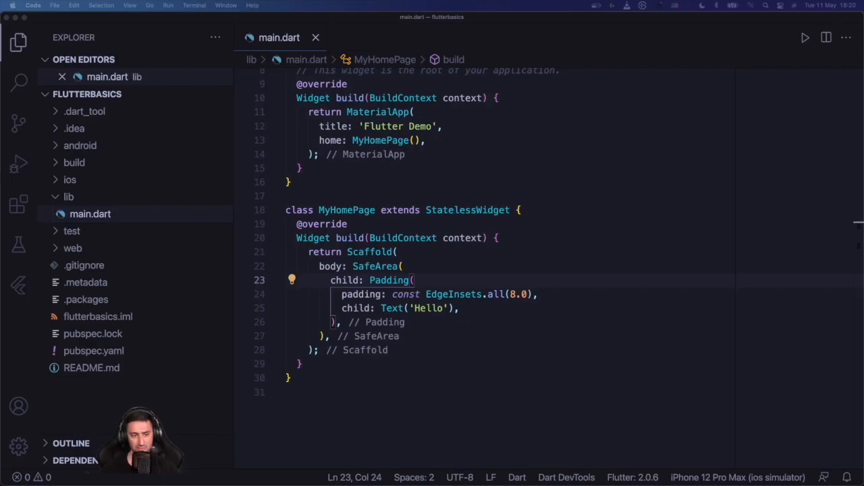
Step: Place the cursor above MyHomePage in main.dart and show the installed extensions list
{"action": "left_click", "coordinate": [353, 196]}
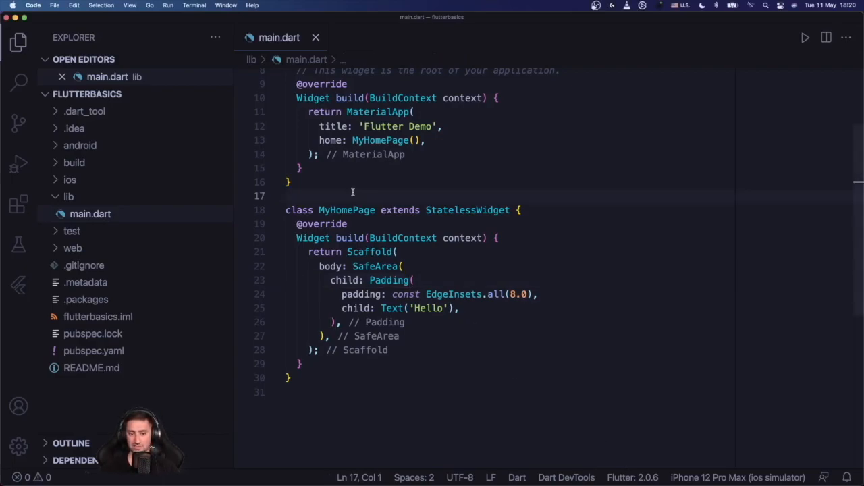
{"action": "left_click", "coordinate": [289, 181]}
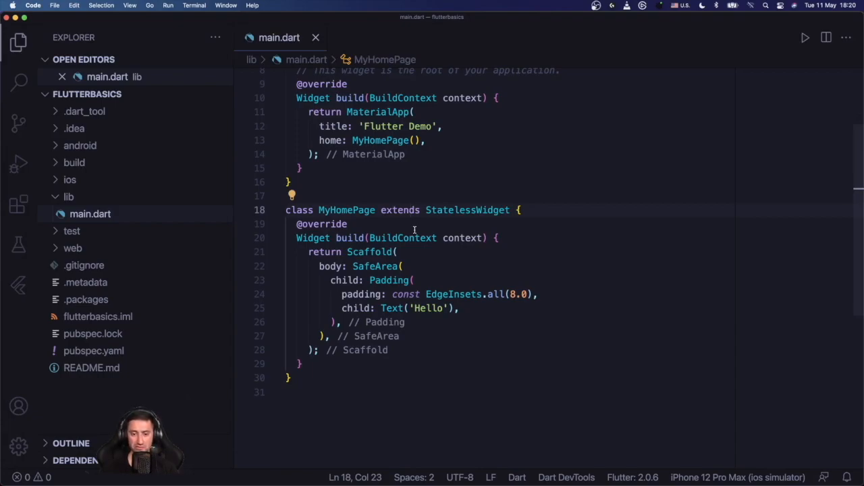
{"action": "mouse_move", "coordinate": [456, 432]}
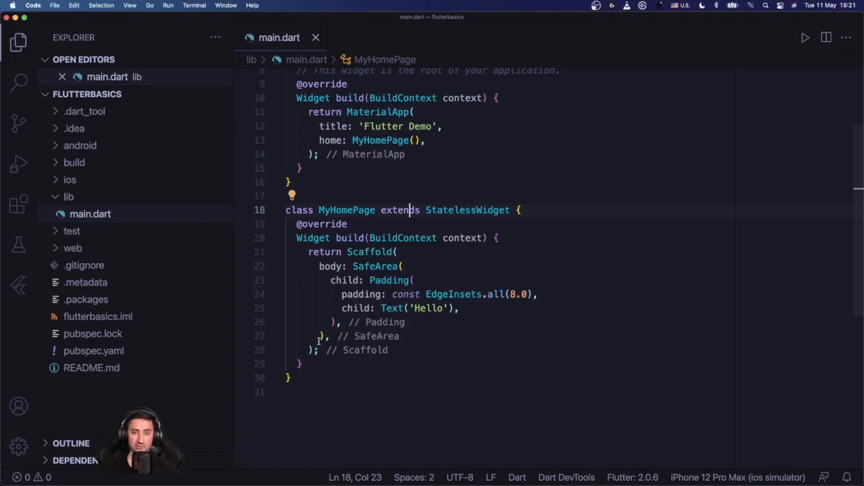
{"action": "left_click", "coordinate": [19, 204]}
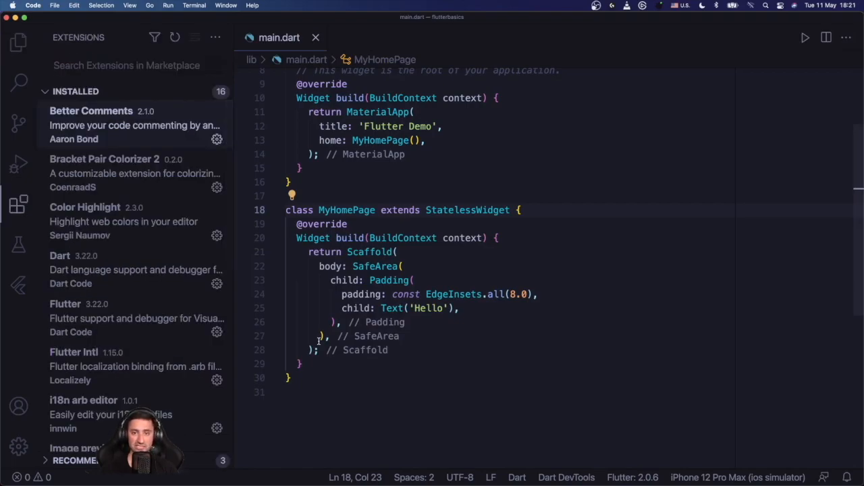
Step: Start an empty doc comment on the blank line above the MyHomePage class
{"action": "left_click", "coordinate": [19, 41]}
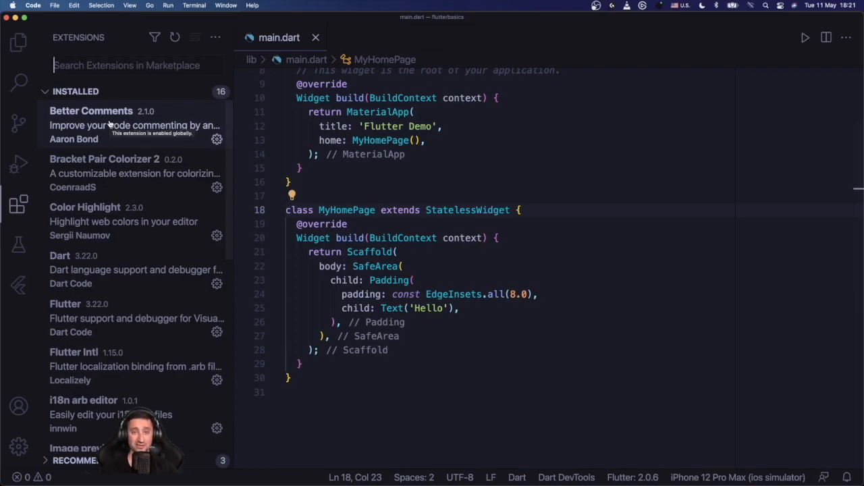
{"action": "left_click", "coordinate": [365, 181]}
{"action": "type", "text": "/**"}
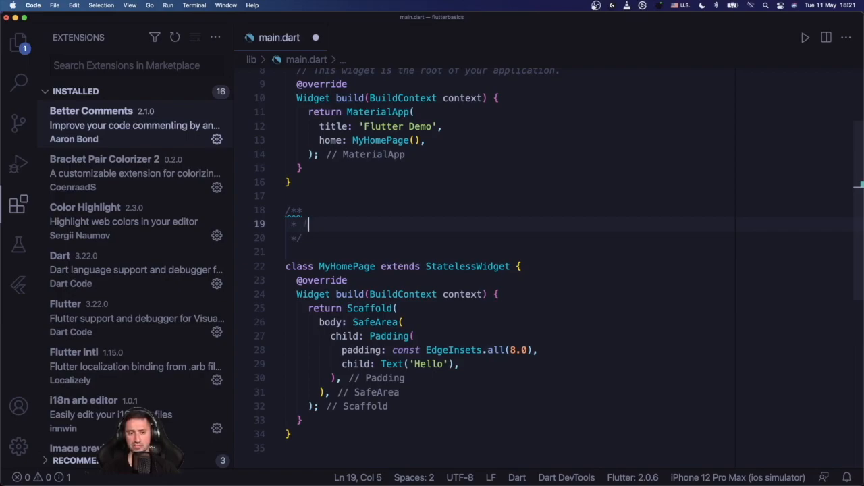
Step: Write the alert line '! this is an important piece of information' and a 'TODO: this needs to be done' line
{"action": "type", "text": "! this is an im"}
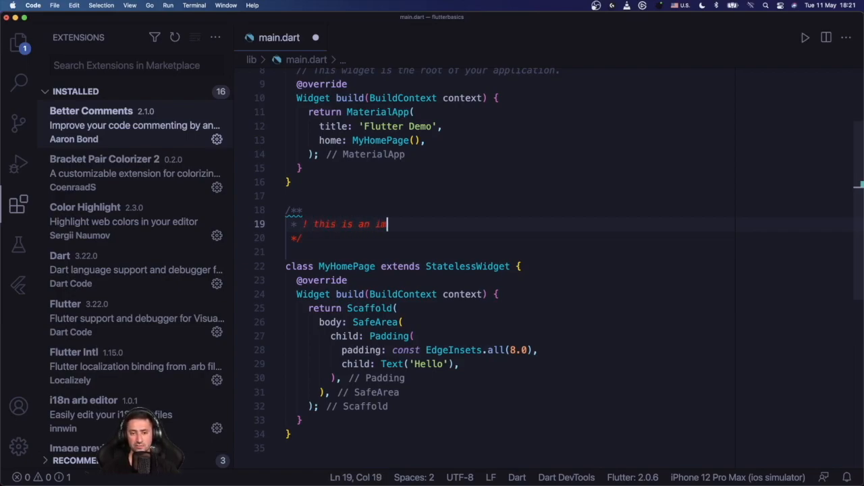
{"action": "type", "text": "portant piece of inform"}
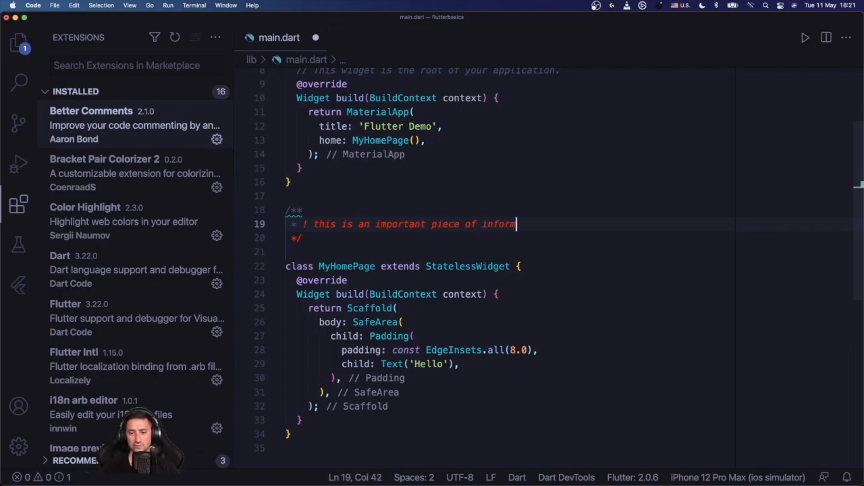
{"action": "type", "text": "ation"}
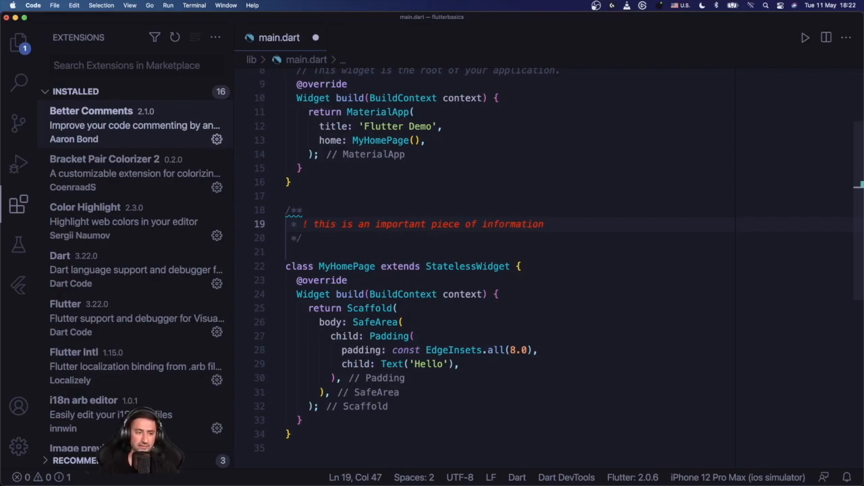
{"action": "mouse_move", "coordinate": [181, 136]}
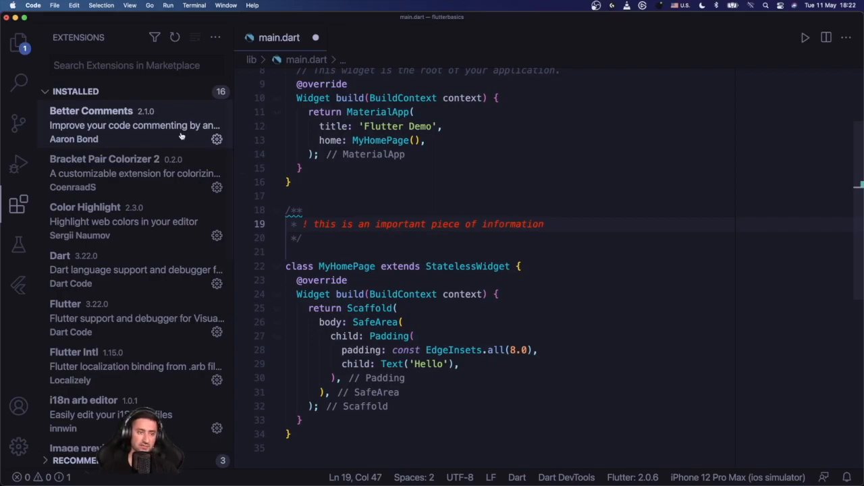
{"action": "mouse_move", "coordinate": [95, 121]}
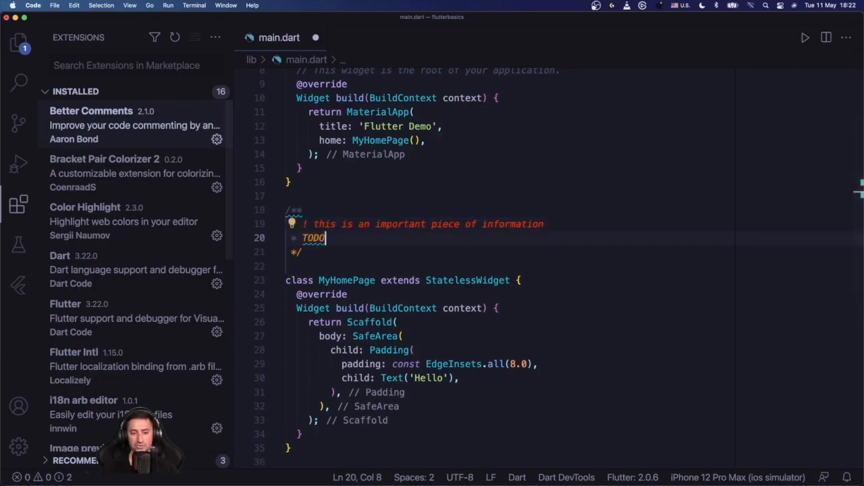
{"action": "type", "text": ":"}
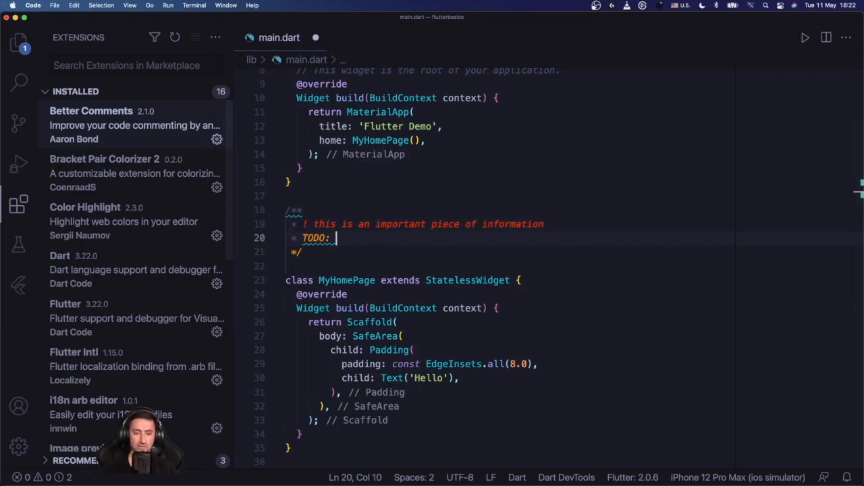
{"action": "type", "text": "this needs"}
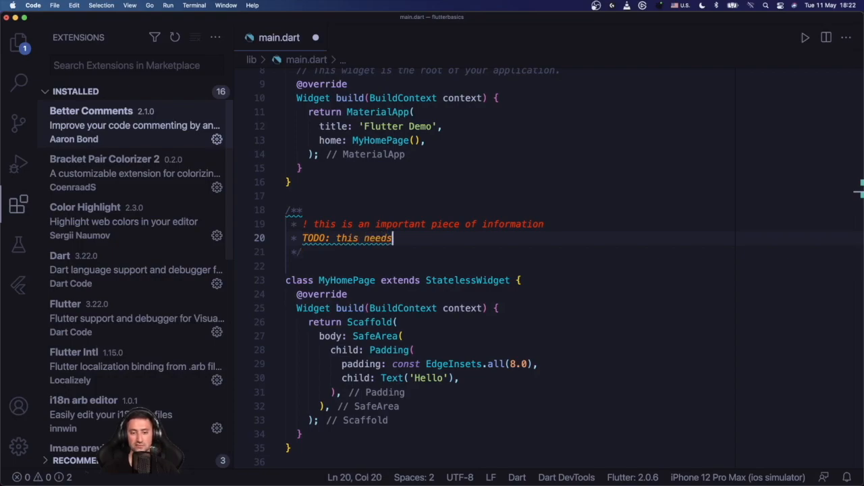
{"action": "type", "text": "to be don"}
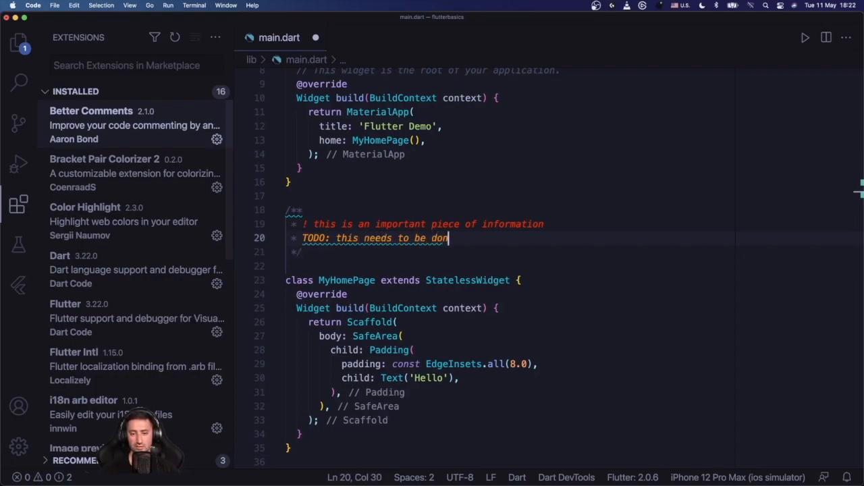
{"action": "key", "text": "enter"}
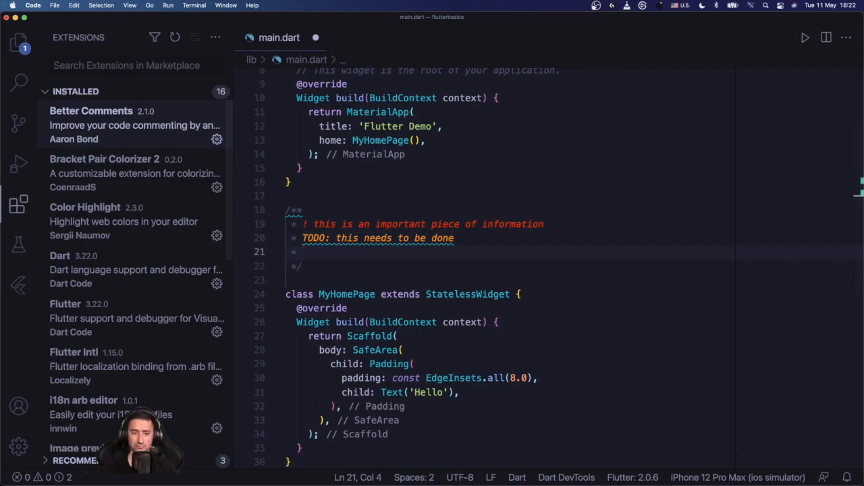
Step: Add '? is this the right place to perform this?' and '* i need to grab your attention for this' lines
{"action": "type", "text": "? is this the ri"}
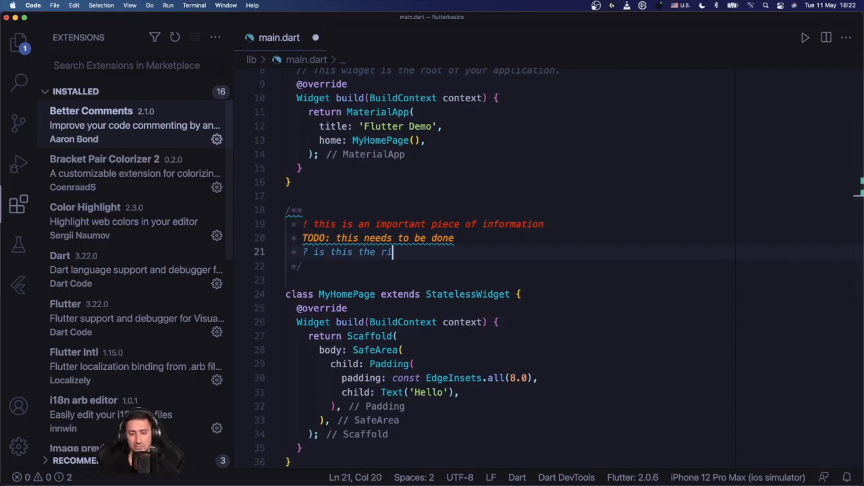
{"action": "type", "text": "ght place to perfo"}
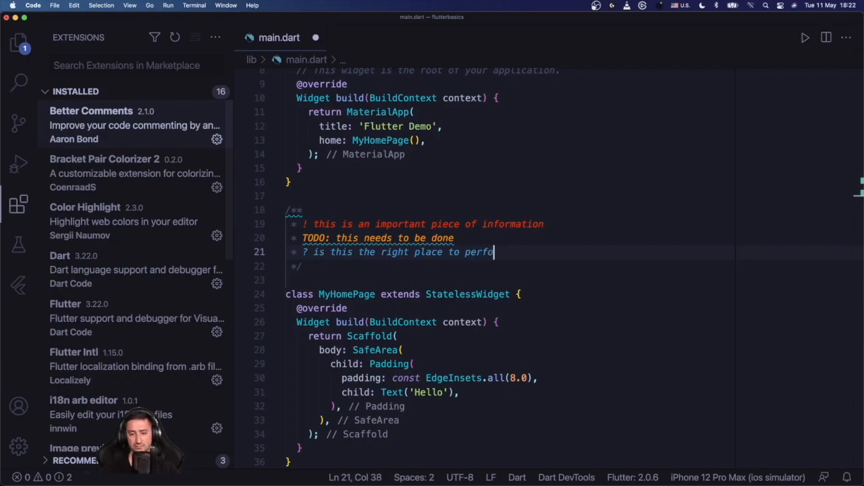
{"action": "type", "text": "rm this?"}
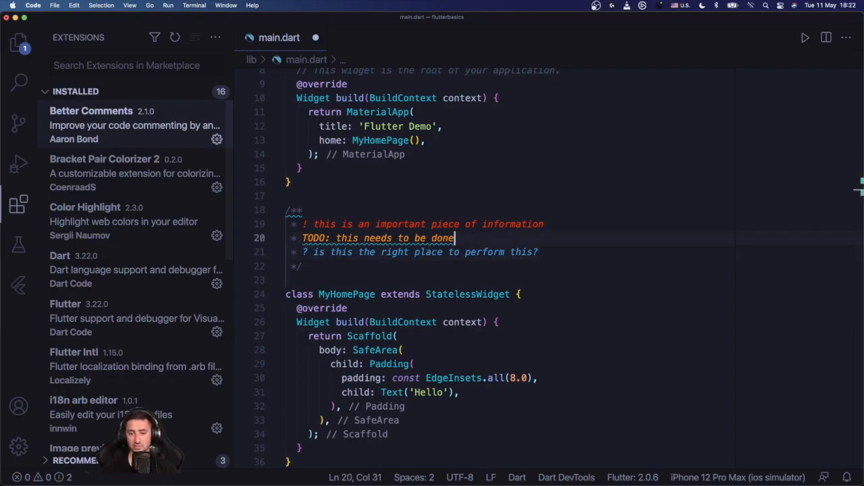
{"action": "left_click", "coordinate": [538, 253]}
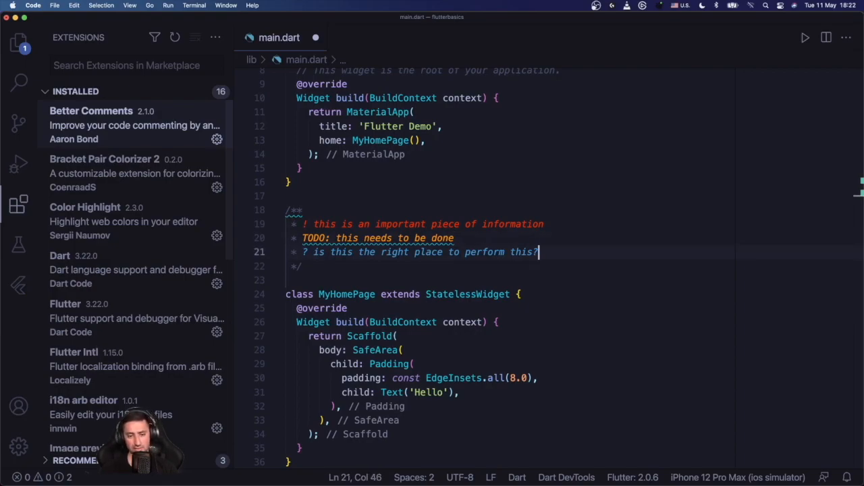
{"action": "key", "text": "Return"}
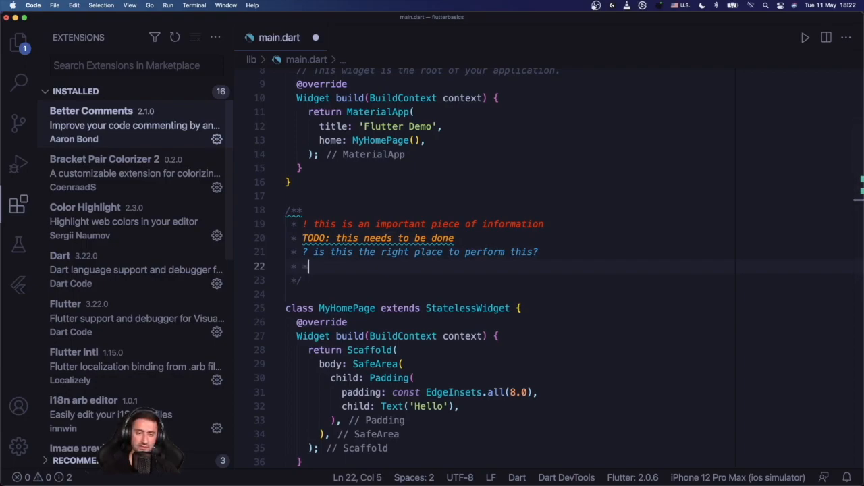
{"action": "type", "text": "*"}
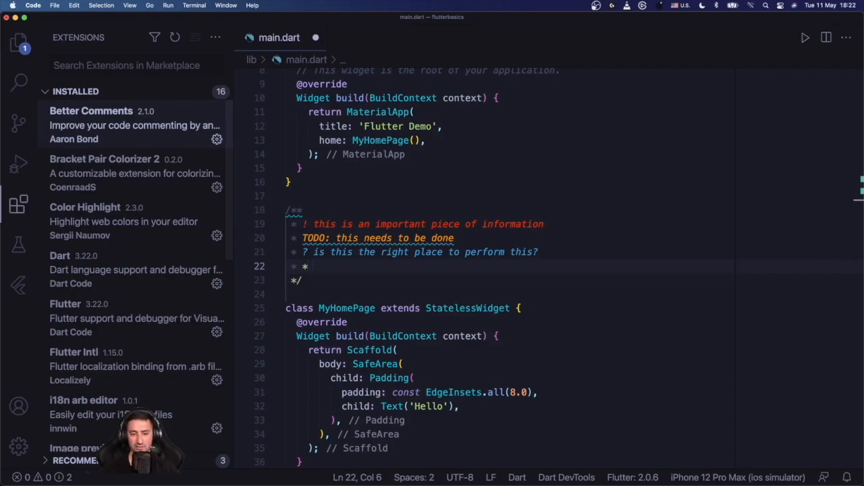
{"action": "type", "text": "i need to grab your att"}
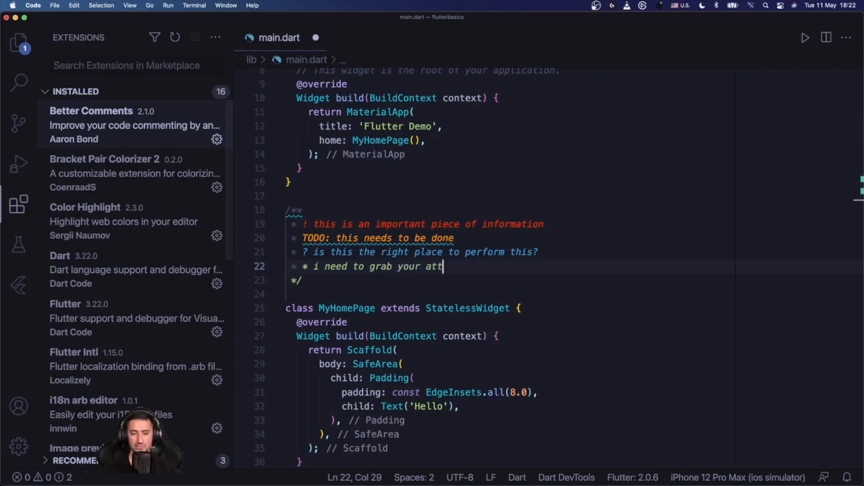
{"action": "type", "text": "ention for this"}
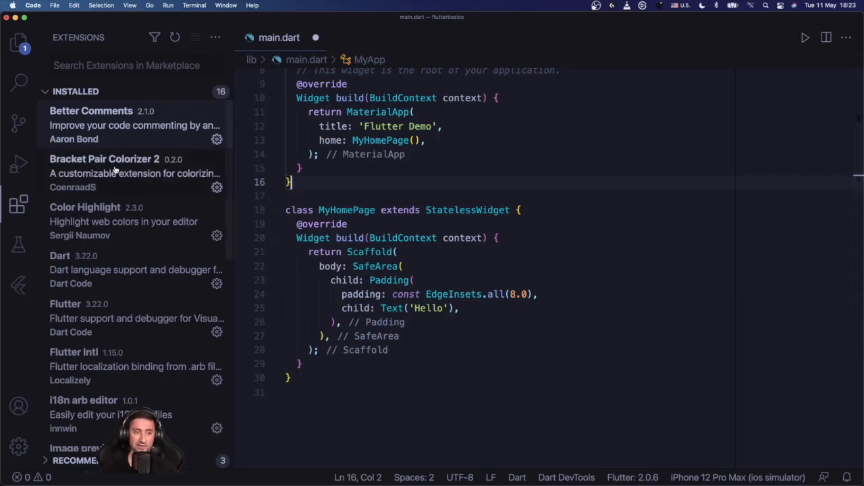
{"action": "mouse_move", "coordinate": [362, 167]}
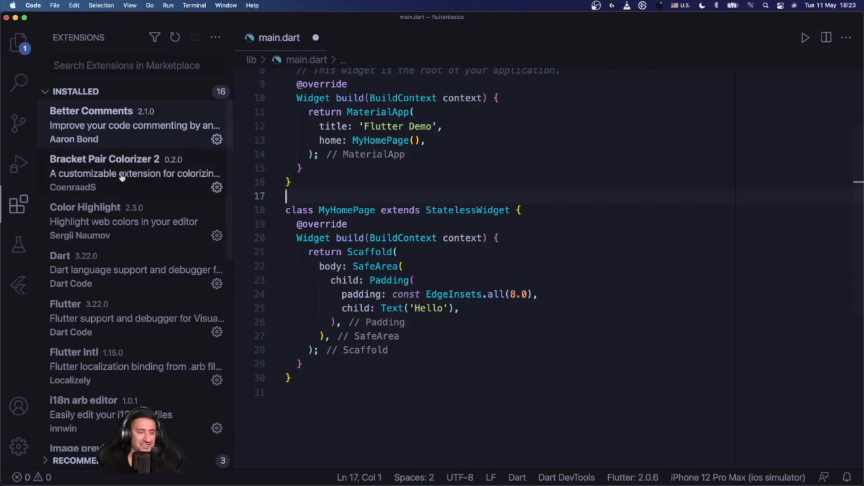
Step: Inspect the coloured bracket pairs around SafeArea in main.dart before opening Bracket Pair Colorizer 2
{"action": "left_click", "coordinate": [104, 173]}
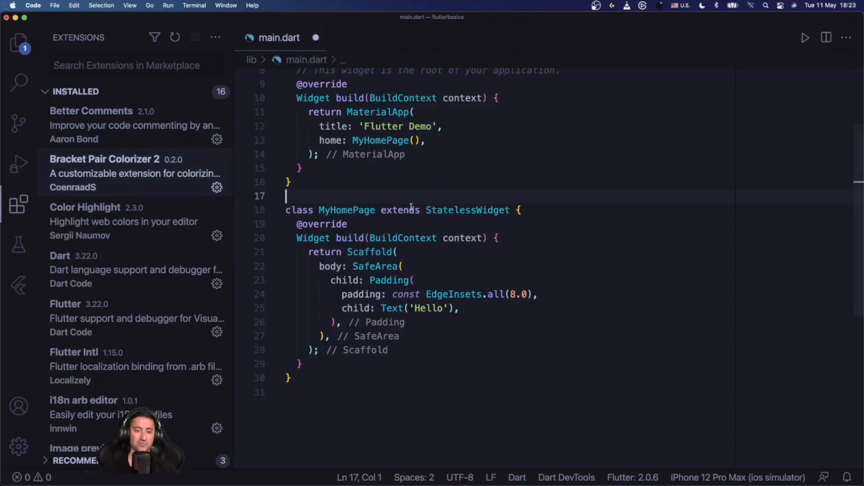
{"action": "scroll", "scroll_direction": "up", "scroll_amount": 3}
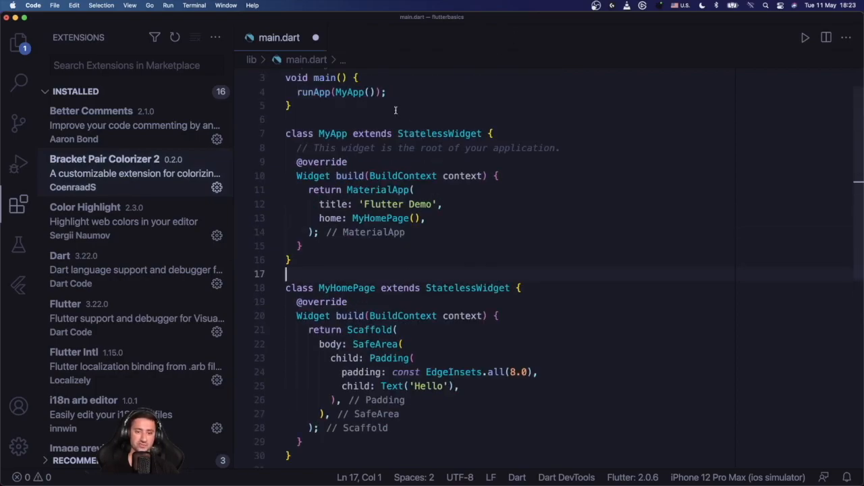
{"action": "left_click", "coordinate": [292, 106]}
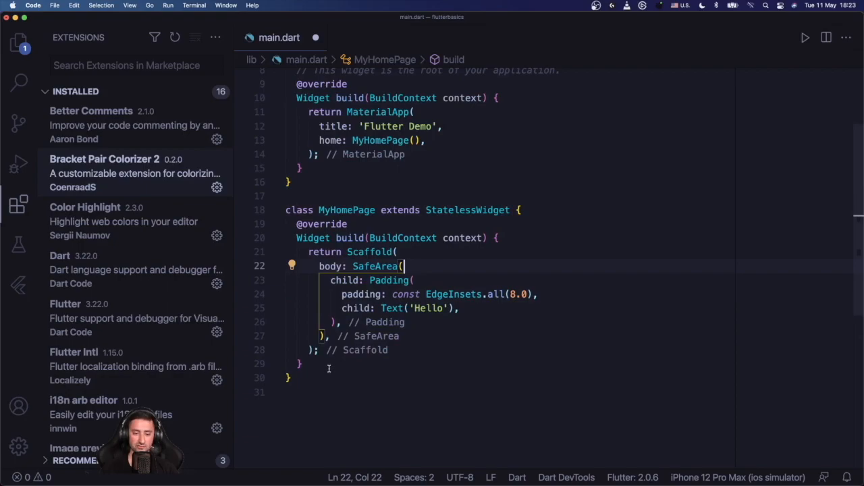
{"action": "left_click", "coordinate": [310, 350]}
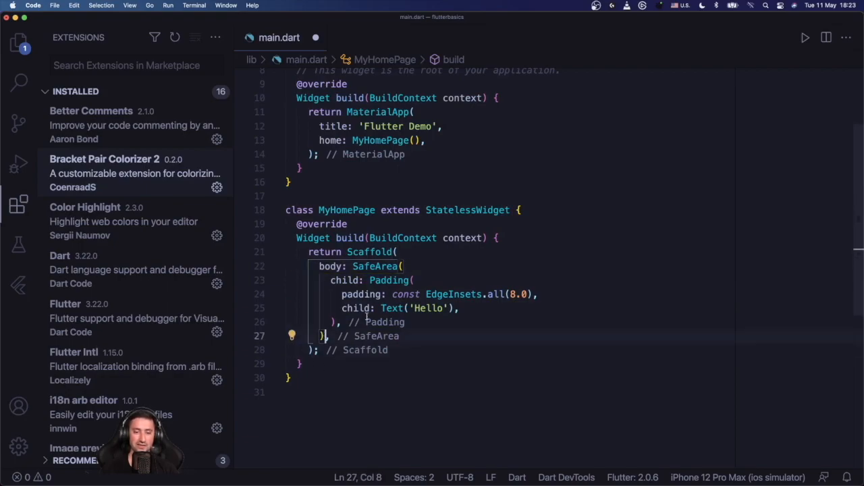
{"action": "left_click", "coordinate": [403, 266]}
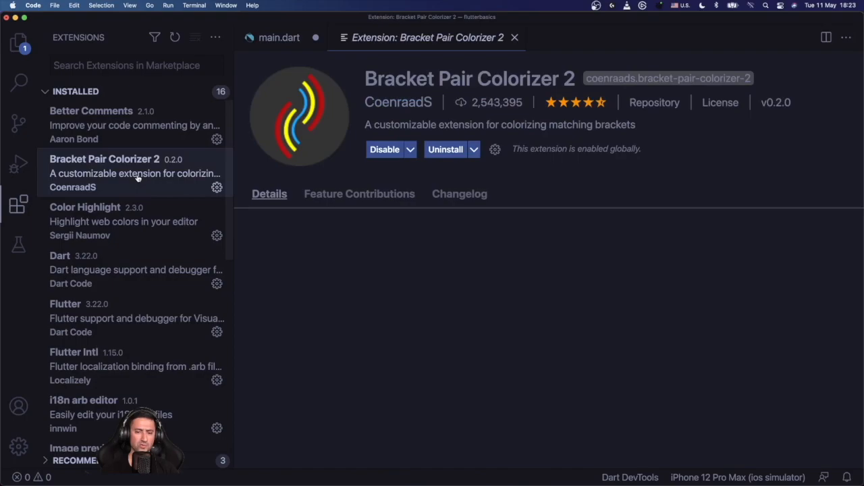
{"action": "left_click", "coordinate": [76, 92]}
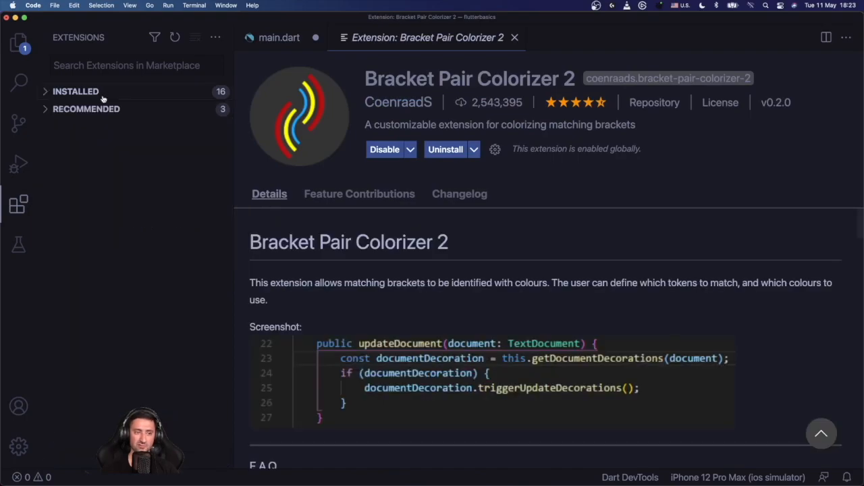
{"action": "left_click", "coordinate": [75, 92]}
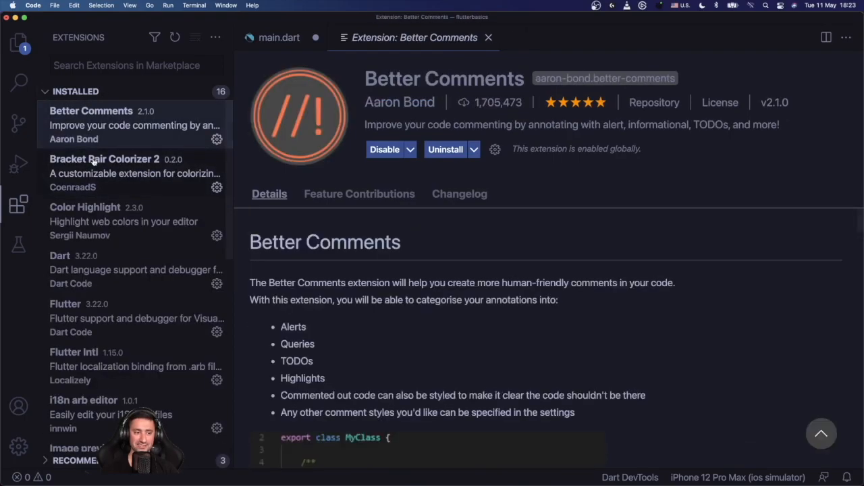
{"action": "left_click", "coordinate": [106, 173]}
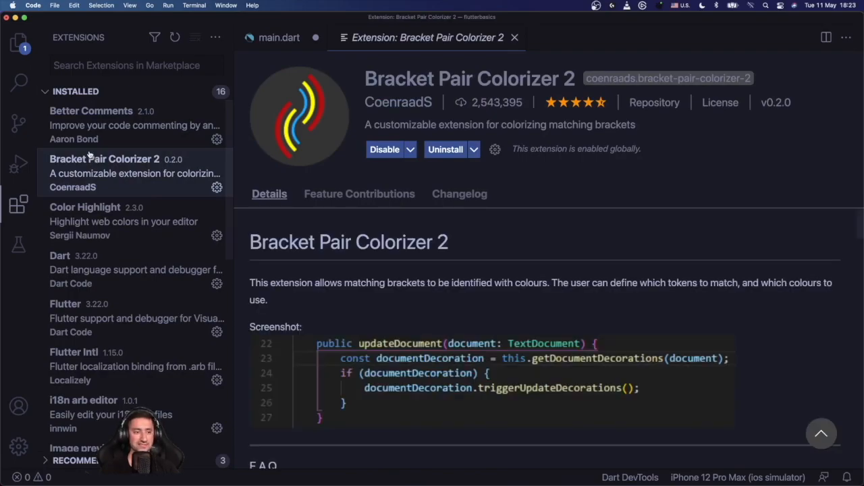
{"action": "mouse_move", "coordinate": [105, 159]}
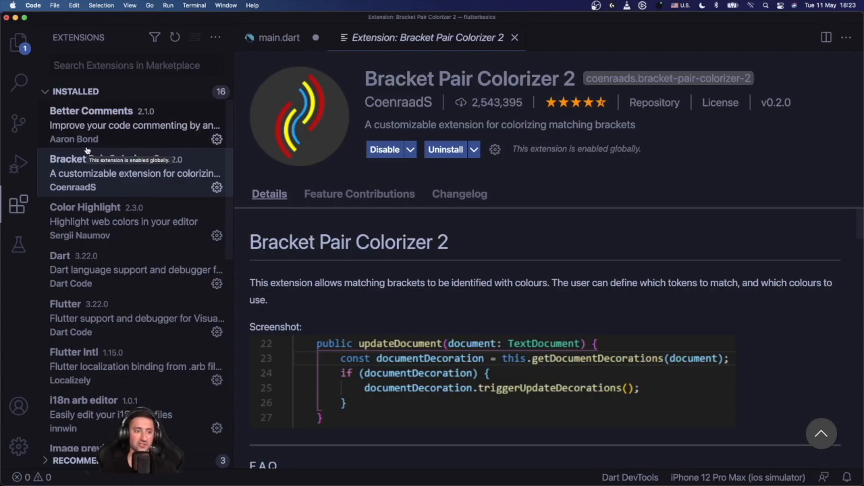
{"action": "mouse_move", "coordinate": [98, 178]}
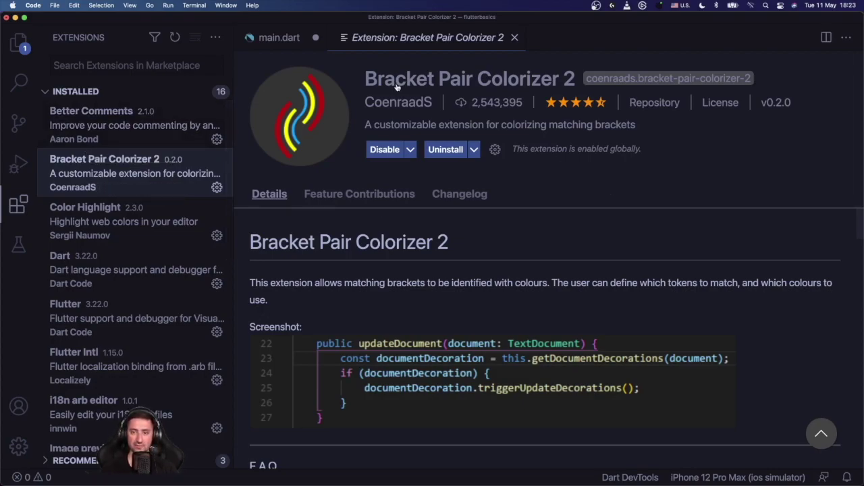
{"action": "mouse_move", "coordinate": [399, 92]}
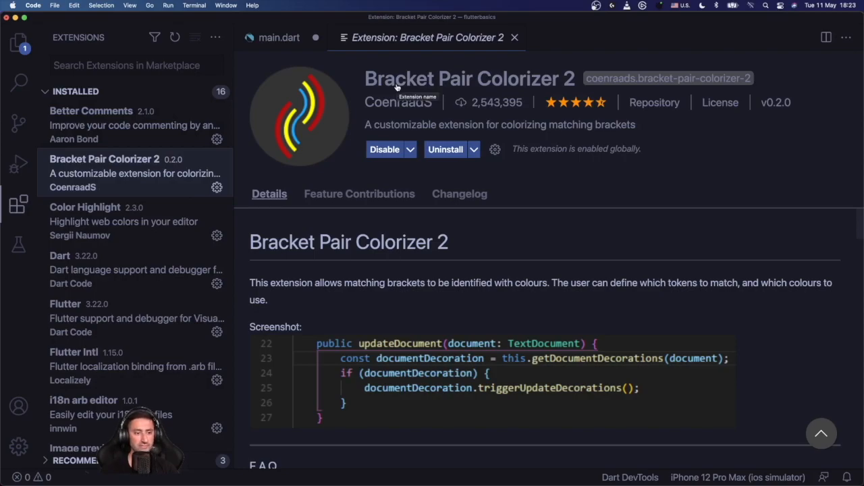
{"action": "mouse_move", "coordinate": [81, 222]}
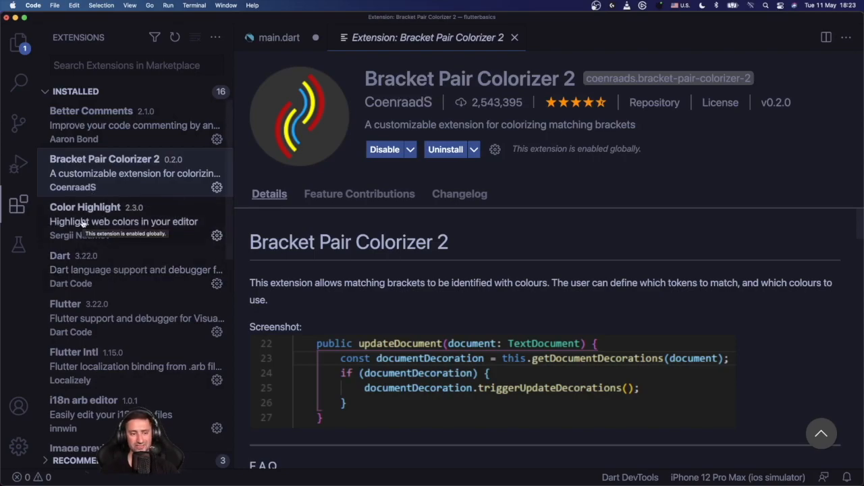
Step: View the Color Highlight page, then in main.dart declare myCssColor = '#FFAABB' to show its swatch
{"action": "left_click", "coordinate": [85, 208]}
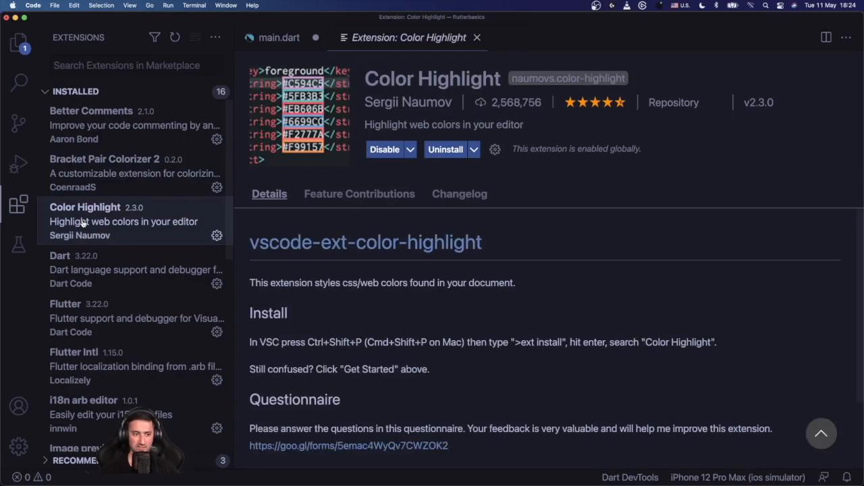
{"action": "mouse_move", "coordinate": [647, 65]}
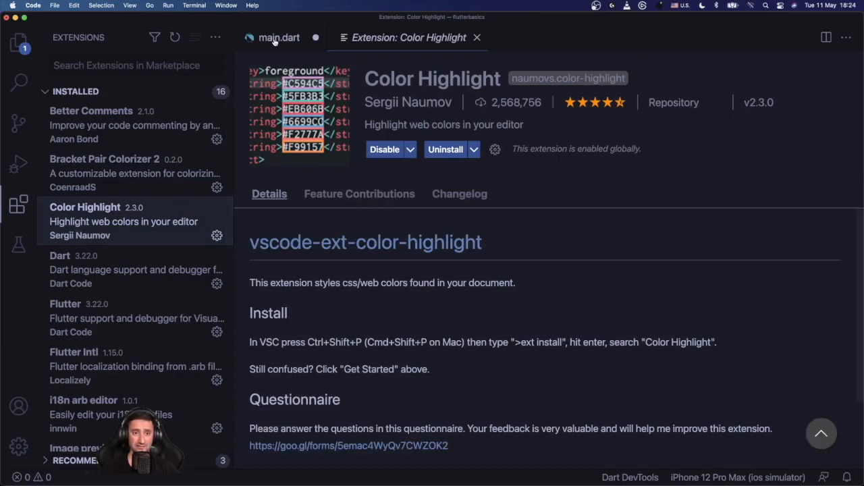
{"action": "left_click", "coordinate": [278, 37]}
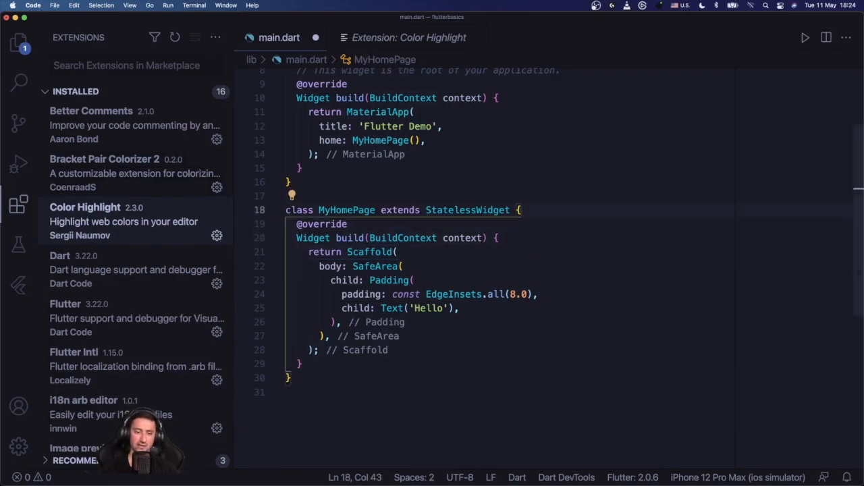
{"action": "type", "text": "final c"}
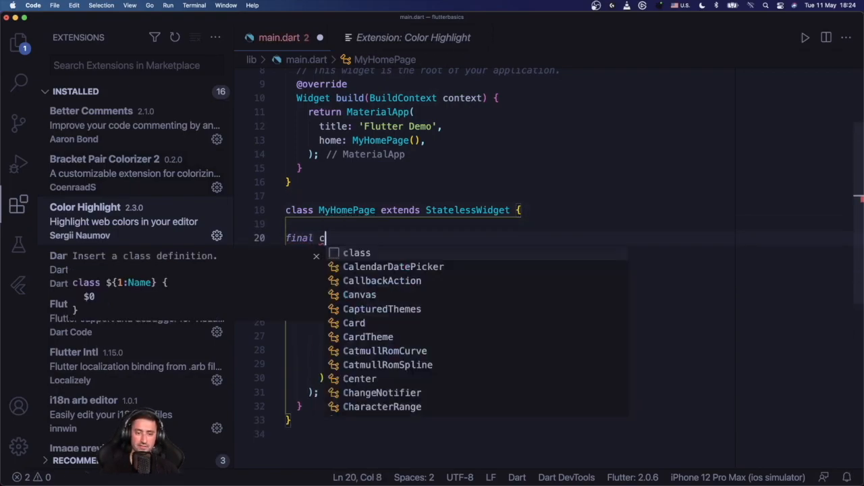
{"action": "type", "text": "myCssColor ="}
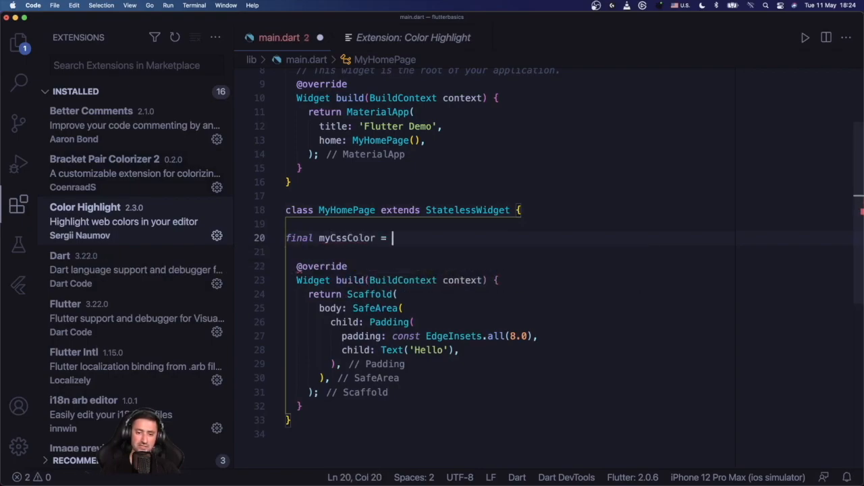
{"action": "type", "text": "'"}
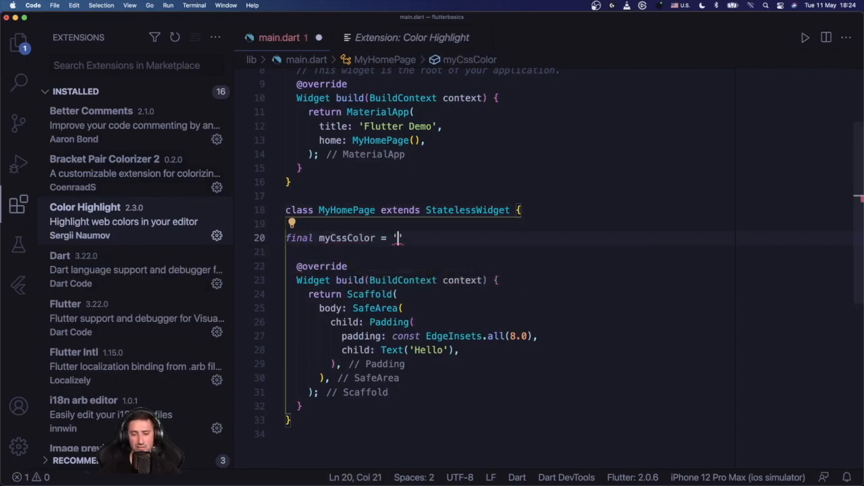
{"action": "type", "text": "#FFAABB"}
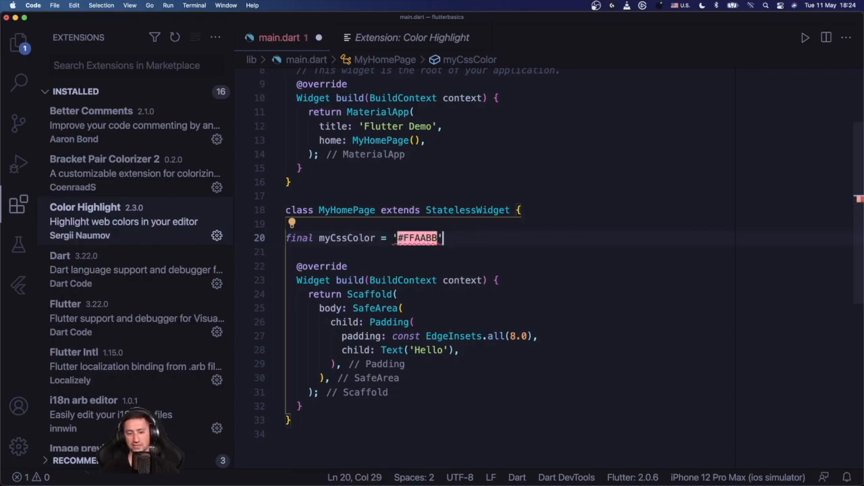
Step: Add a myColor field using Color(0xAAbbcc) to show a second colour swatch
{"action": "type", "text": "Co"}
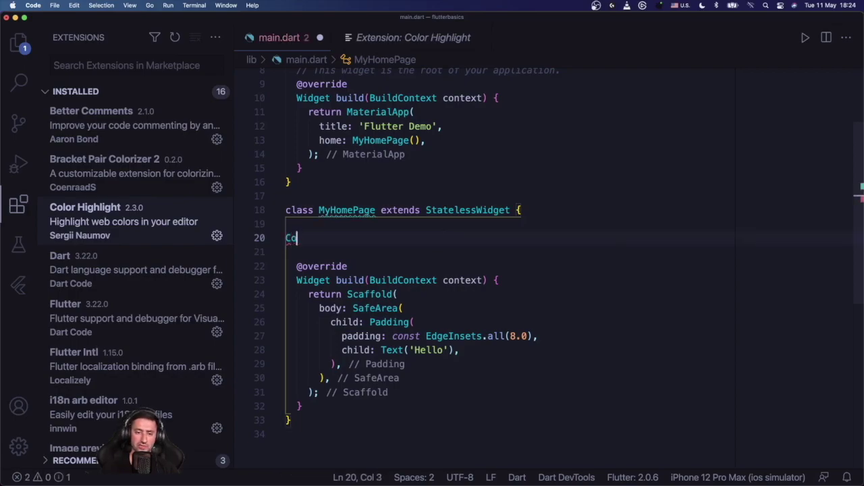
{"action": "type", "text": "lor(0x"}
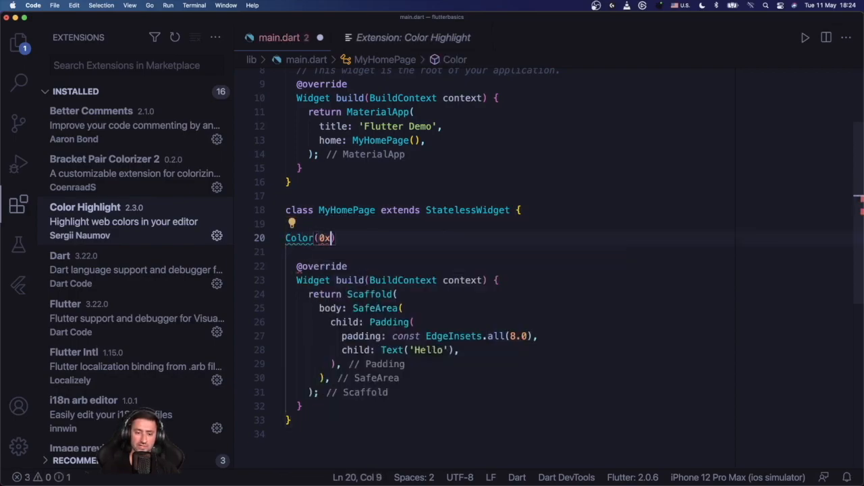
{"action": "type", "text": "AAbbccdd"}
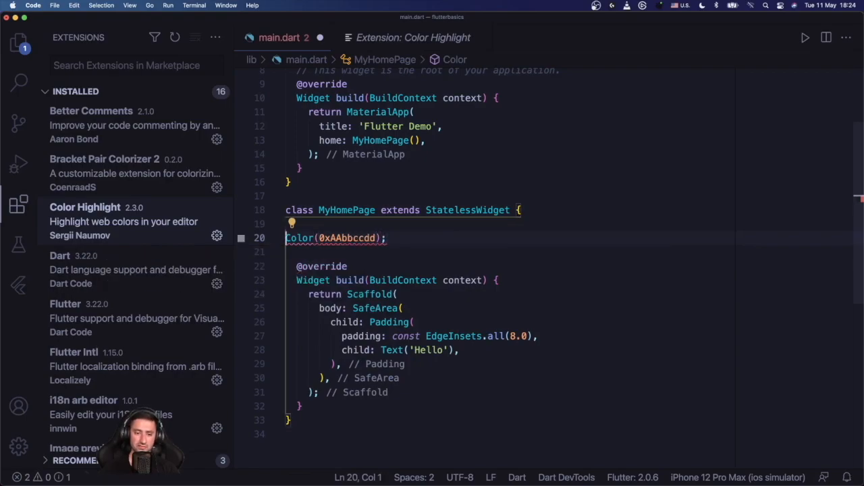
{"action": "type", "text": "final myColor"}
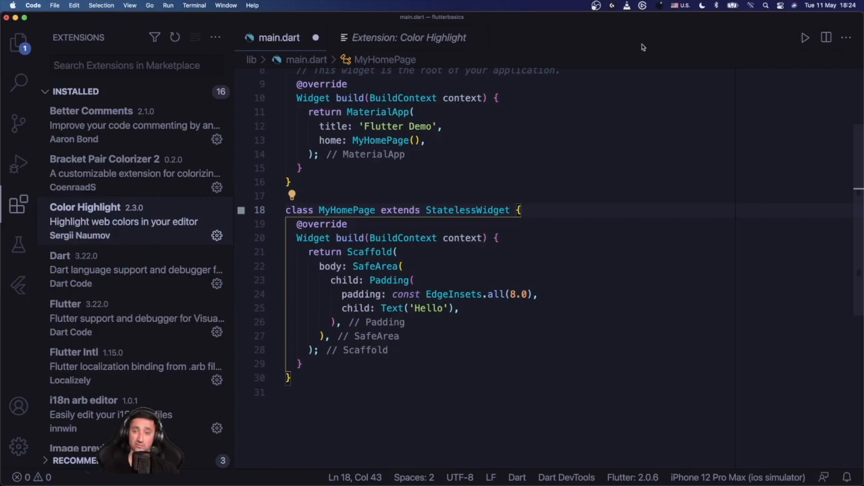
{"action": "scroll", "scroll_direction": "down", "scroll_amount": 3}
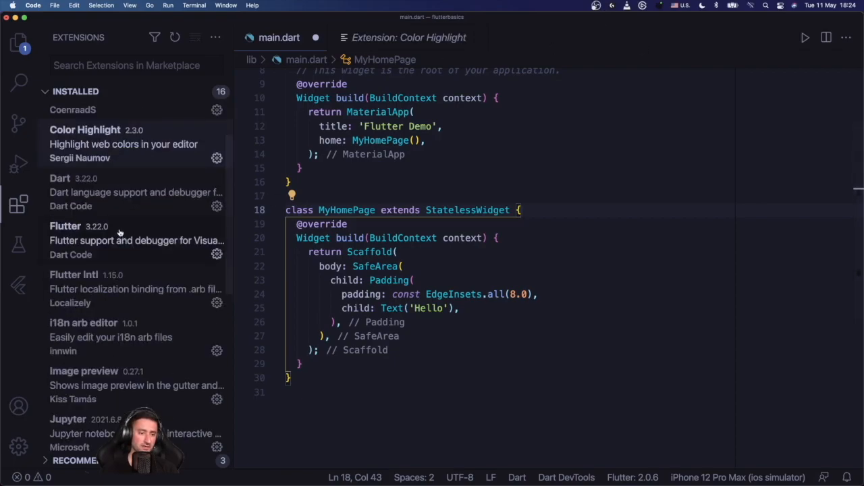
{"action": "mouse_move", "coordinate": [92, 233]}
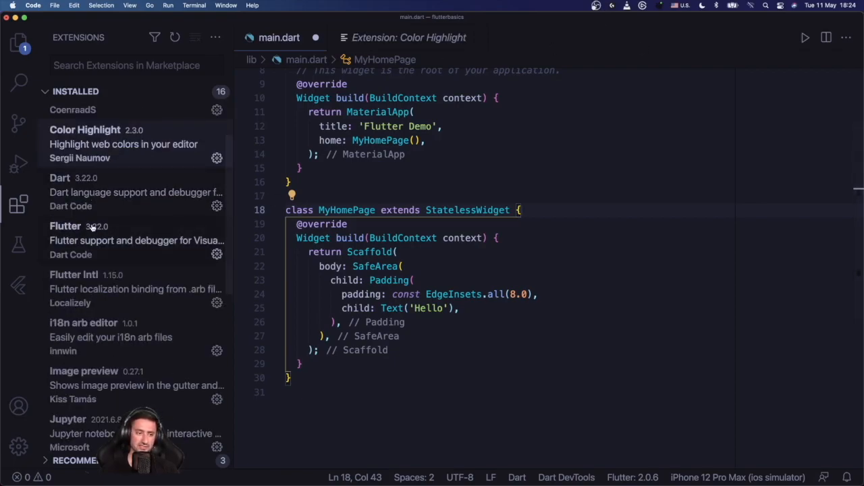
{"action": "mouse_move", "coordinate": [337, 210]}
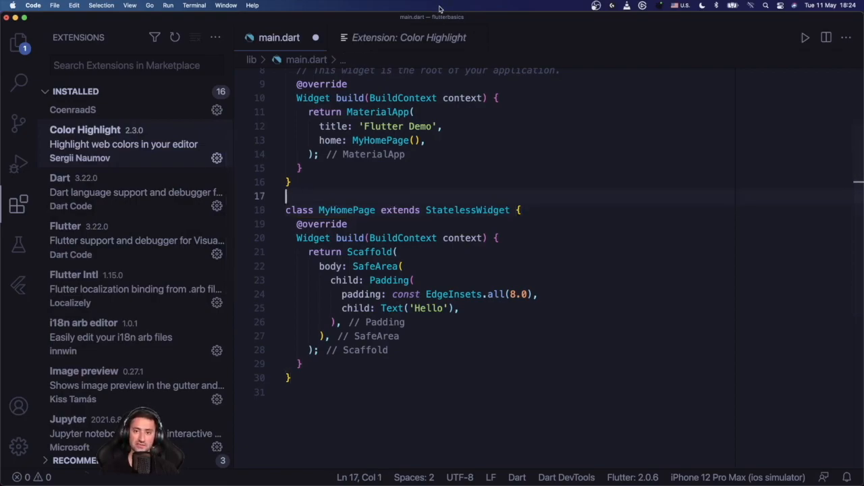
{"action": "mouse_move", "coordinate": [120, 206]}
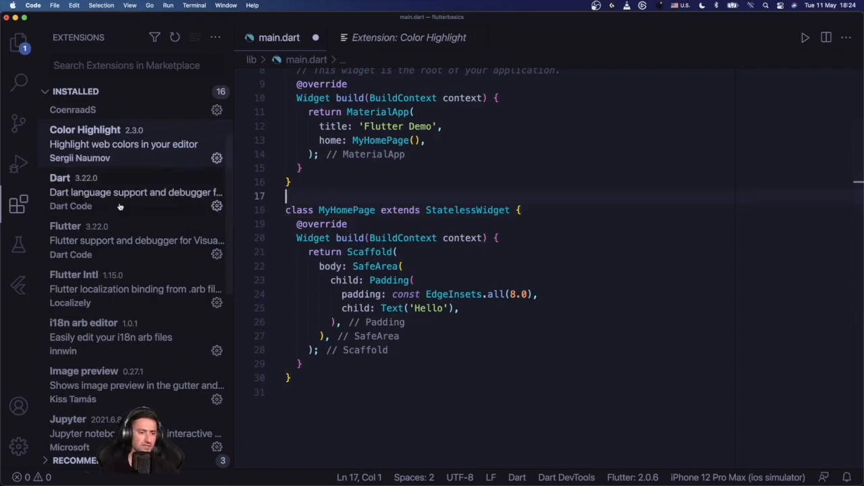
{"action": "scroll", "scroll_direction": "down", "scroll_amount": 3}
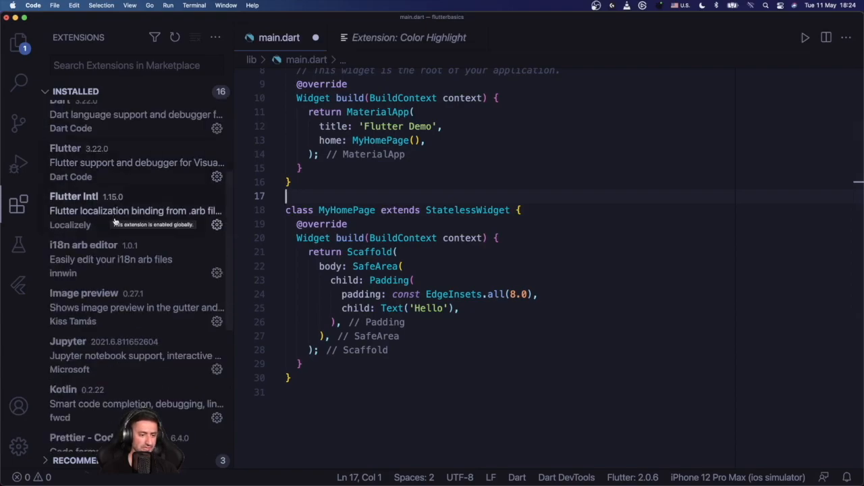
{"action": "scroll", "scroll_direction": "up", "scroll_amount": 3}
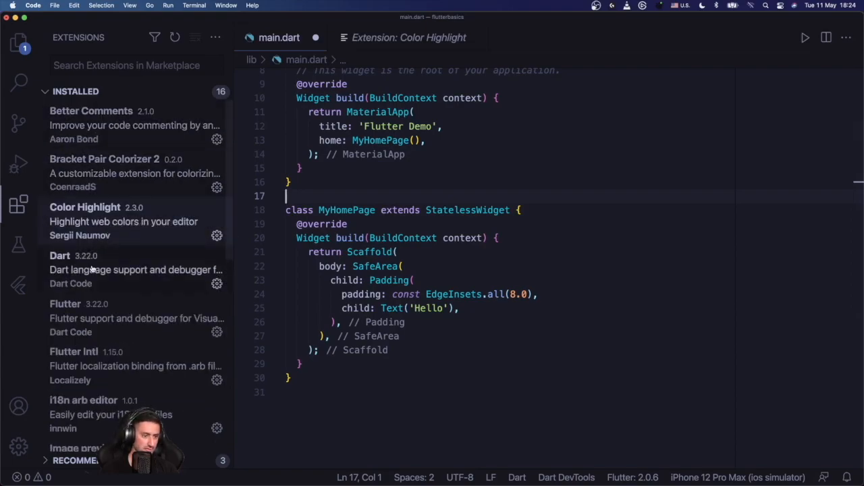
{"action": "left_click", "coordinate": [88, 366]}
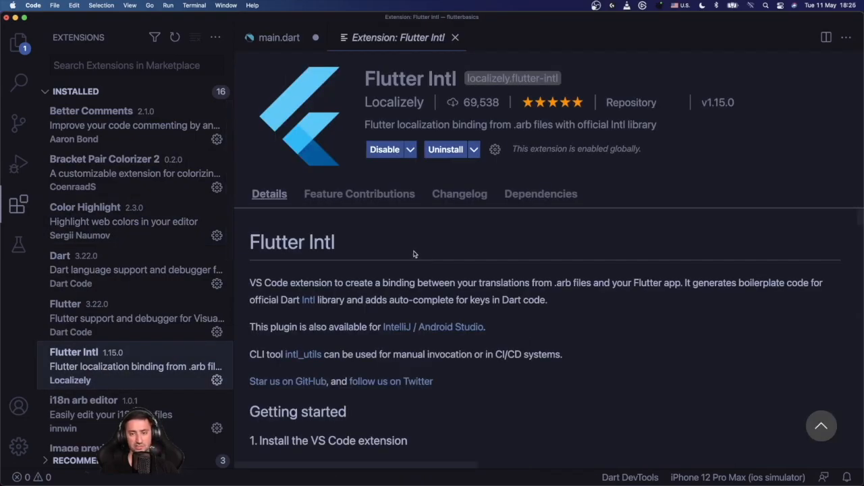
{"action": "mouse_move", "coordinate": [420, 82]}
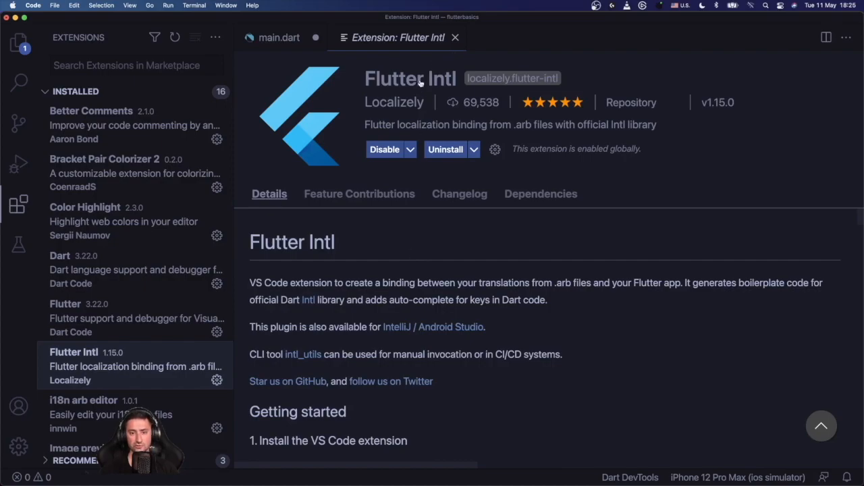
{"action": "mouse_move", "coordinate": [419, 81]}
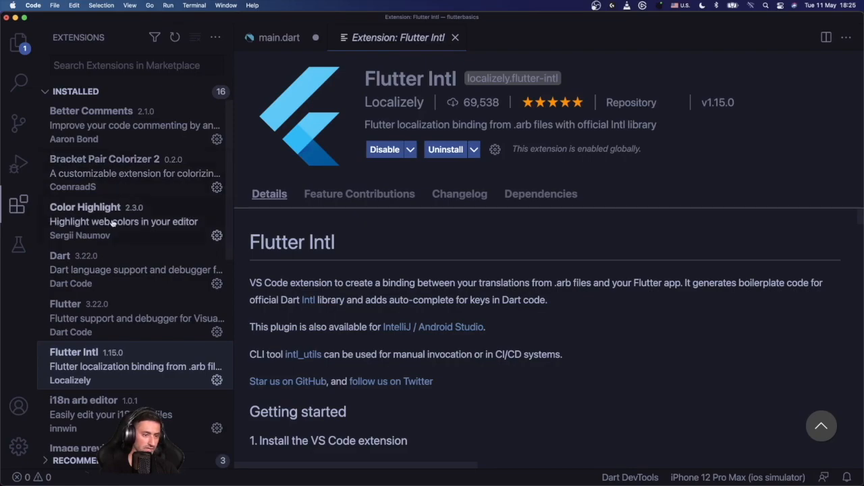
Step: View Color Highlight's page, then Prettier - Code formatter's, and return to the extensions list
{"action": "left_click", "coordinate": [85, 208]}
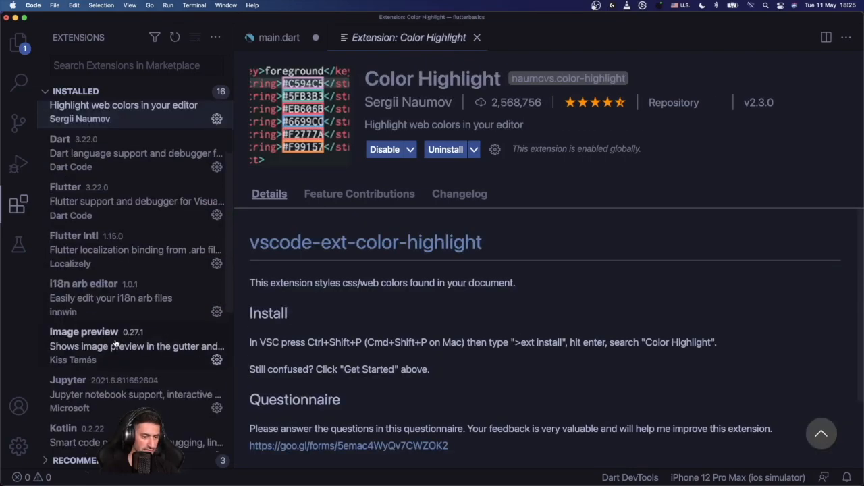
{"action": "scroll", "scroll_direction": "down", "scroll_amount": 3}
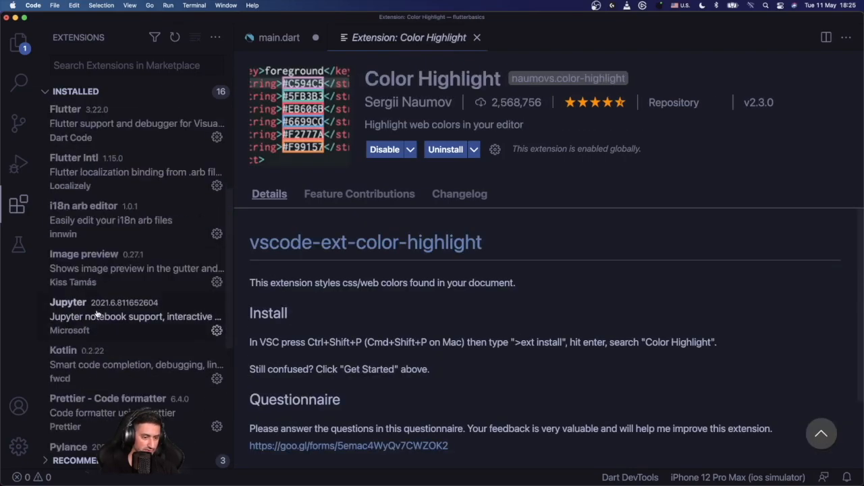
{"action": "scroll", "scroll_direction": "down", "scroll_amount": 3}
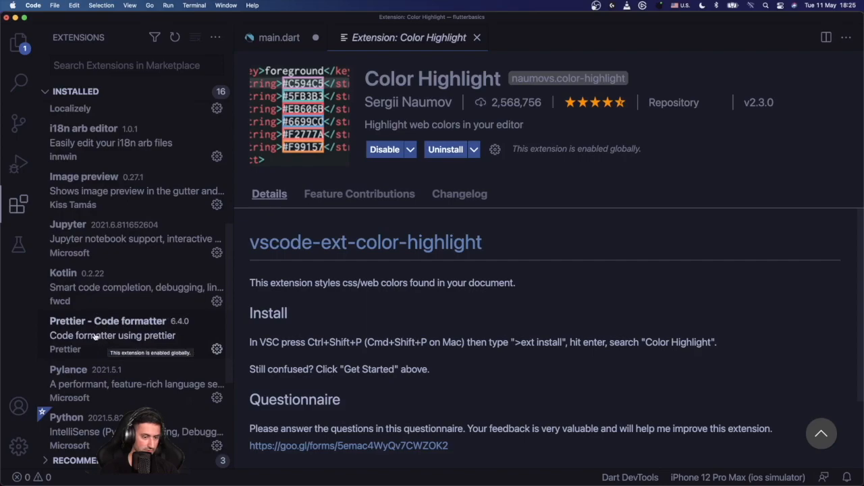
{"action": "left_click", "coordinate": [108, 328]}
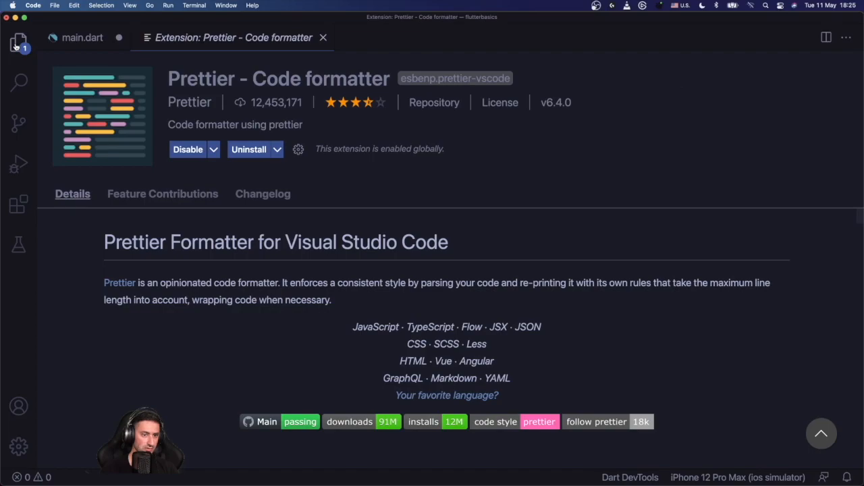
{"action": "left_click", "coordinate": [19, 42]}
{"action": "type", "text": "error lens"}
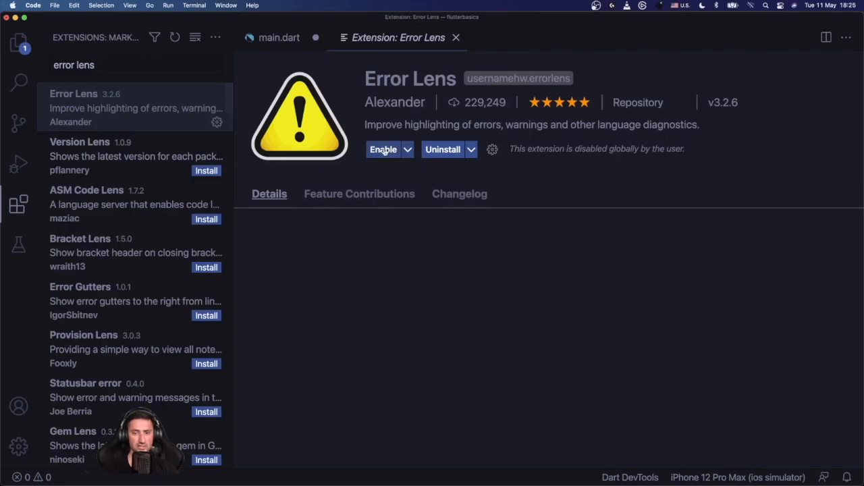
Step: Enable the Error Lens extension and switch back to the main.dart code
{"action": "left_click", "coordinate": [383, 148]}
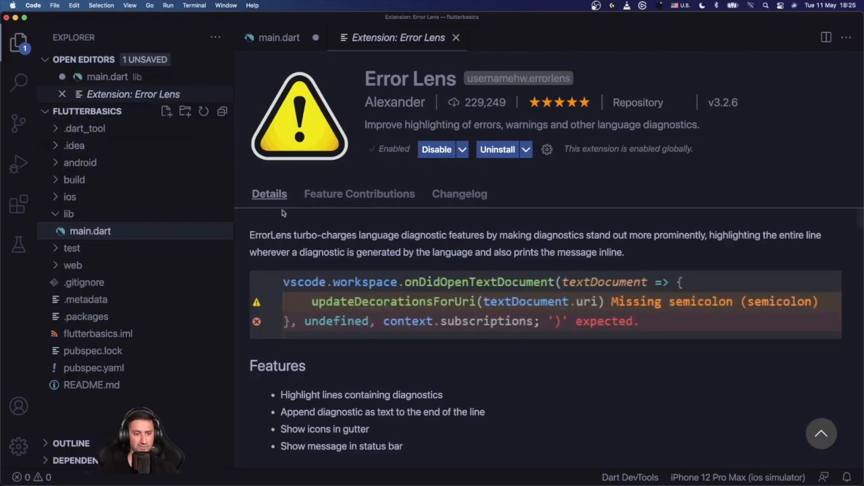
{"action": "left_click", "coordinate": [19, 42]}
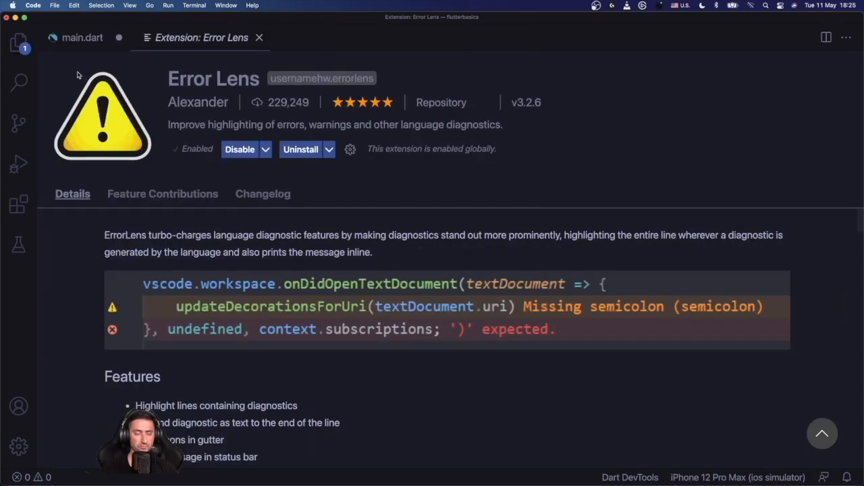
{"action": "left_click", "coordinate": [19, 42]}
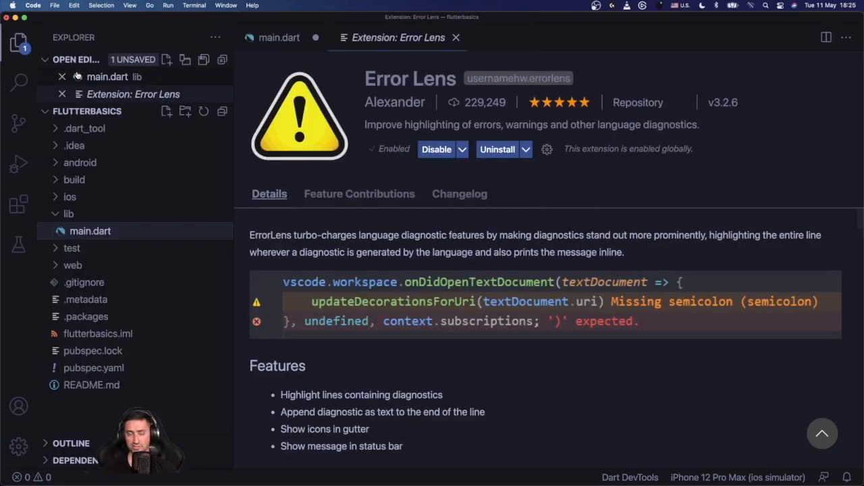
{"action": "left_click", "coordinate": [278, 38]}
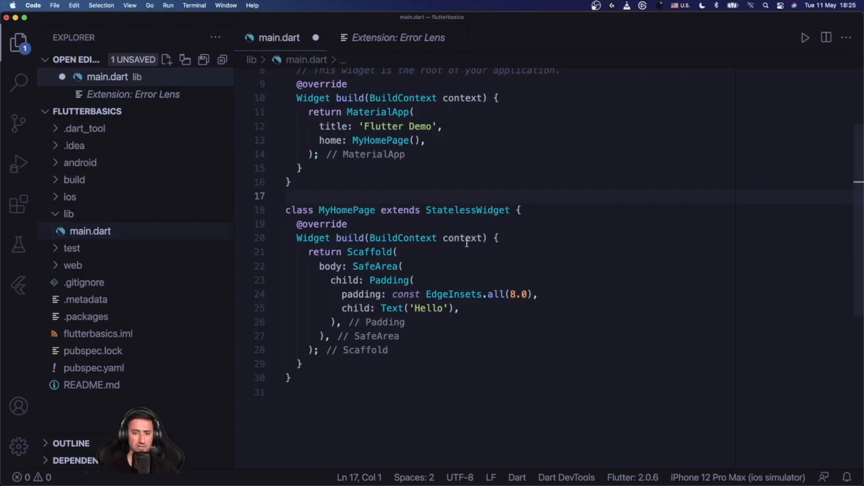
Step: Add 'final myStuff = ab10;' inside MyHomePage so Error Lens shows the undefined-name error inline
{"action": "left_click", "coordinate": [520, 210]}
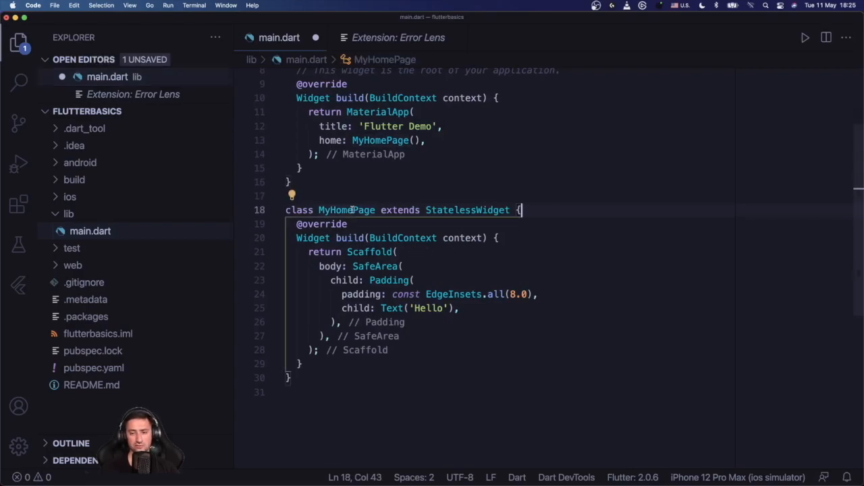
{"action": "type", "text": "final"}
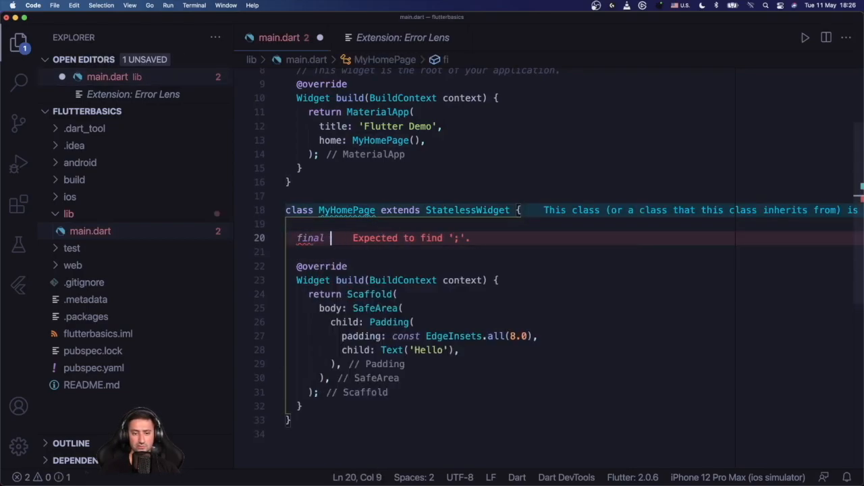
{"action": "type", "text": "myStuff ="}
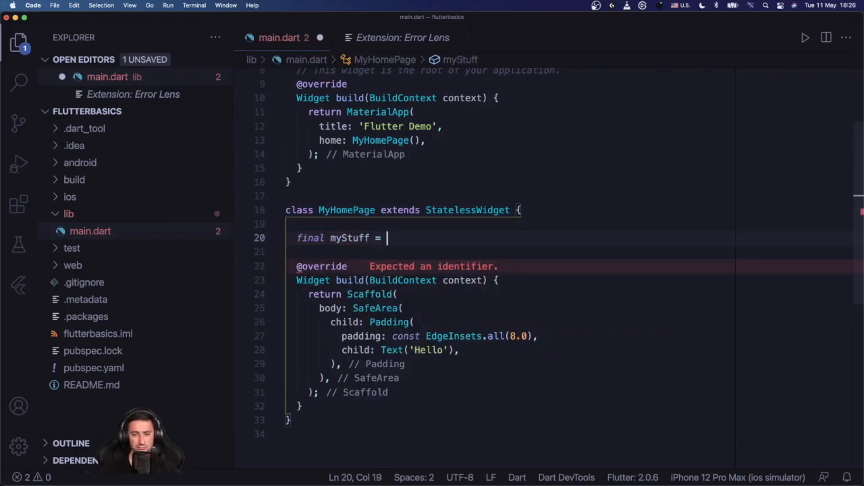
{"action": "type", "text": "ab"}
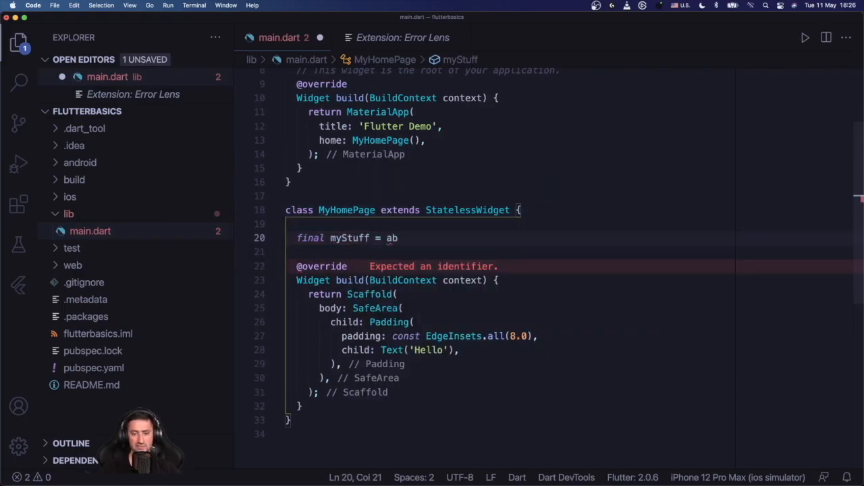
{"action": "type", "text": "10;"}
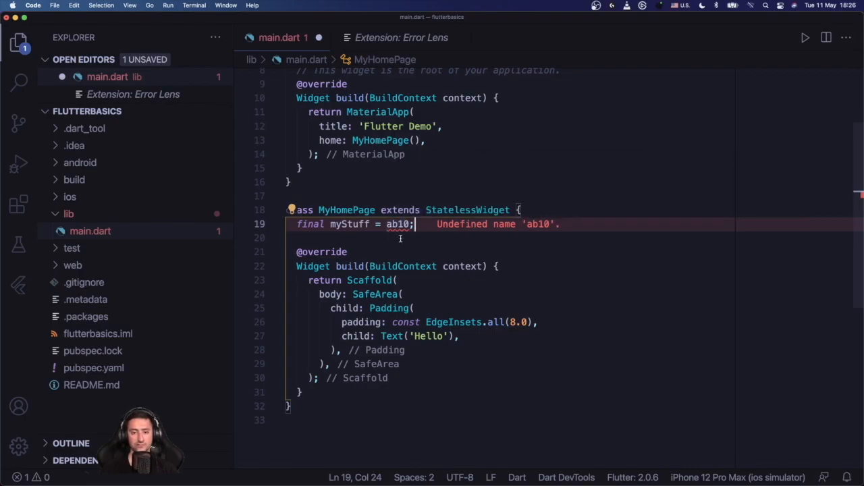
{"action": "mouse_move", "coordinate": [398, 225]}
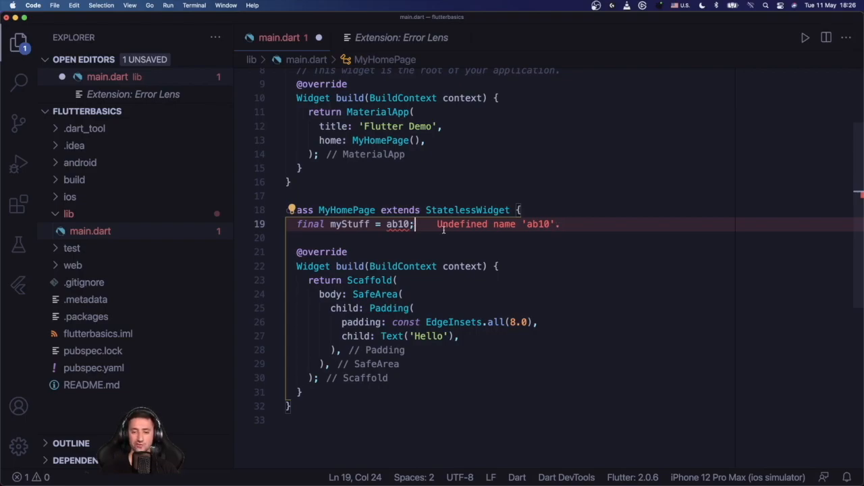
{"action": "mouse_move", "coordinate": [516, 219]}
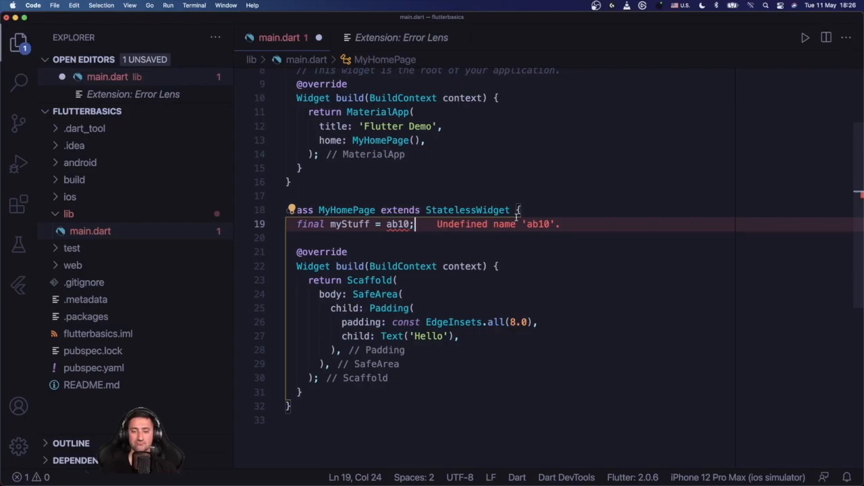
{"action": "mouse_move", "coordinate": [467, 211]}
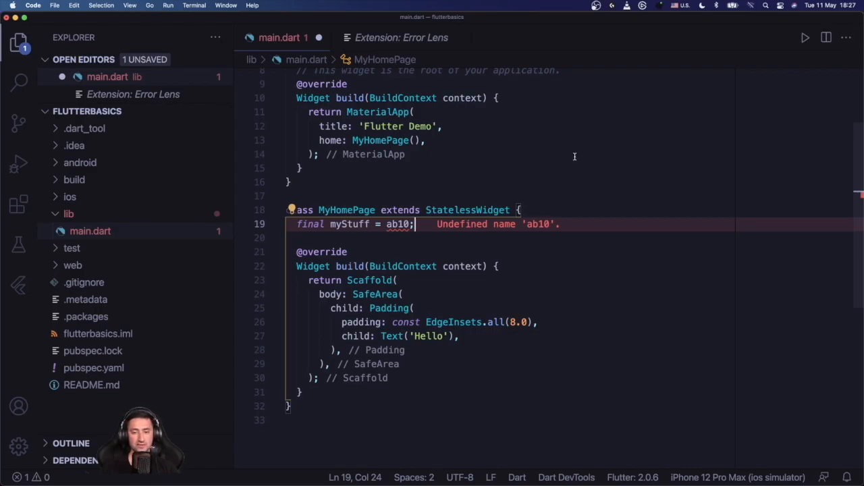
{"action": "mouse_move", "coordinate": [480, 187]}
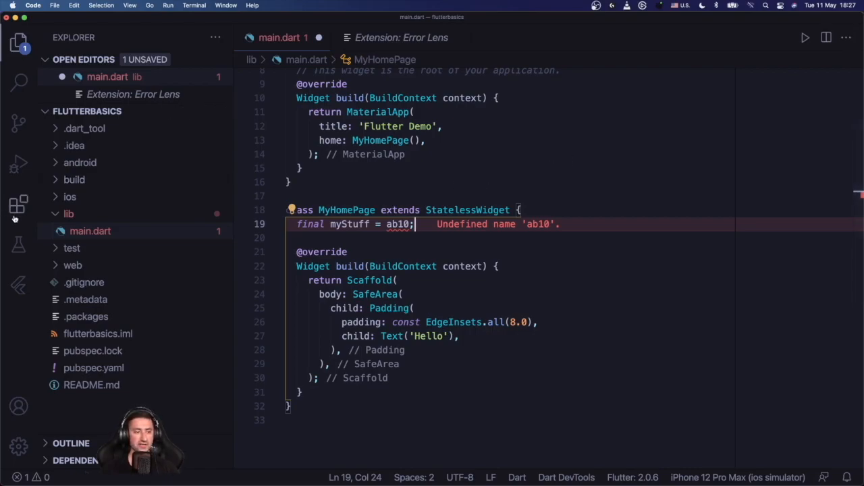
Step: Show the installed extensions list including Error Lens, then refocus the code with its inline ab10 error
{"action": "left_click", "coordinate": [19, 204]}
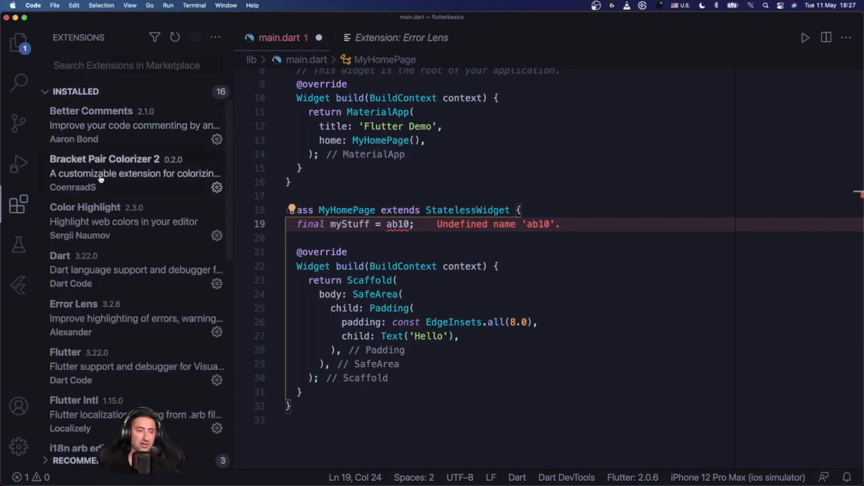
{"action": "mouse_move", "coordinate": [105, 276]}
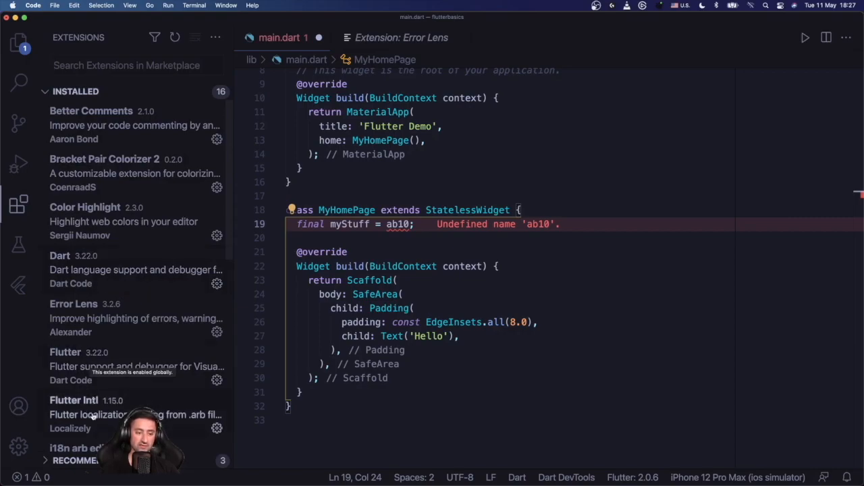
{"action": "mouse_move", "coordinate": [417, 228]}
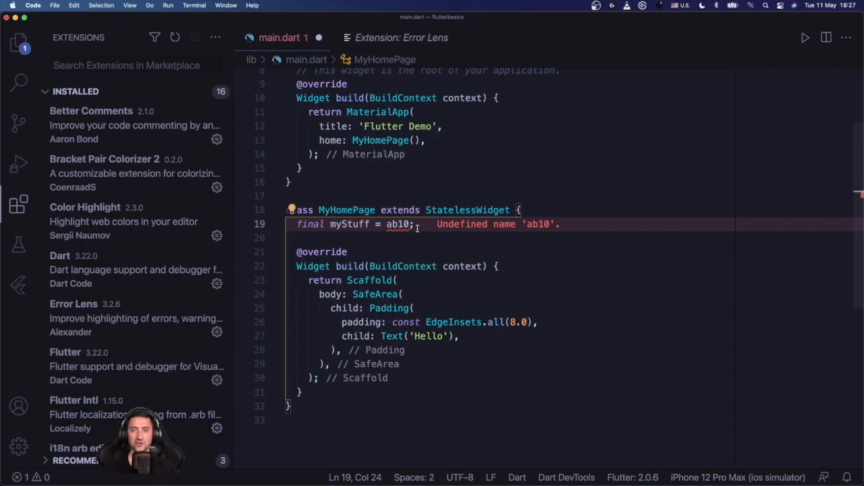
{"action": "left_click", "coordinate": [391, 196]}
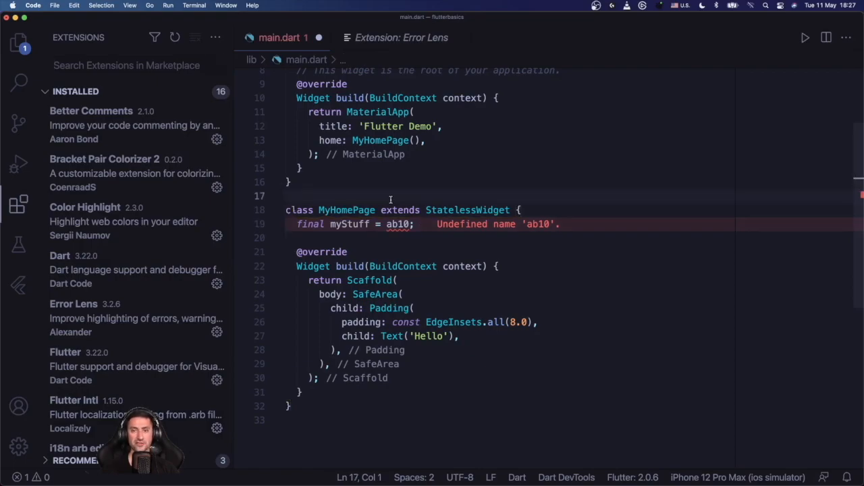